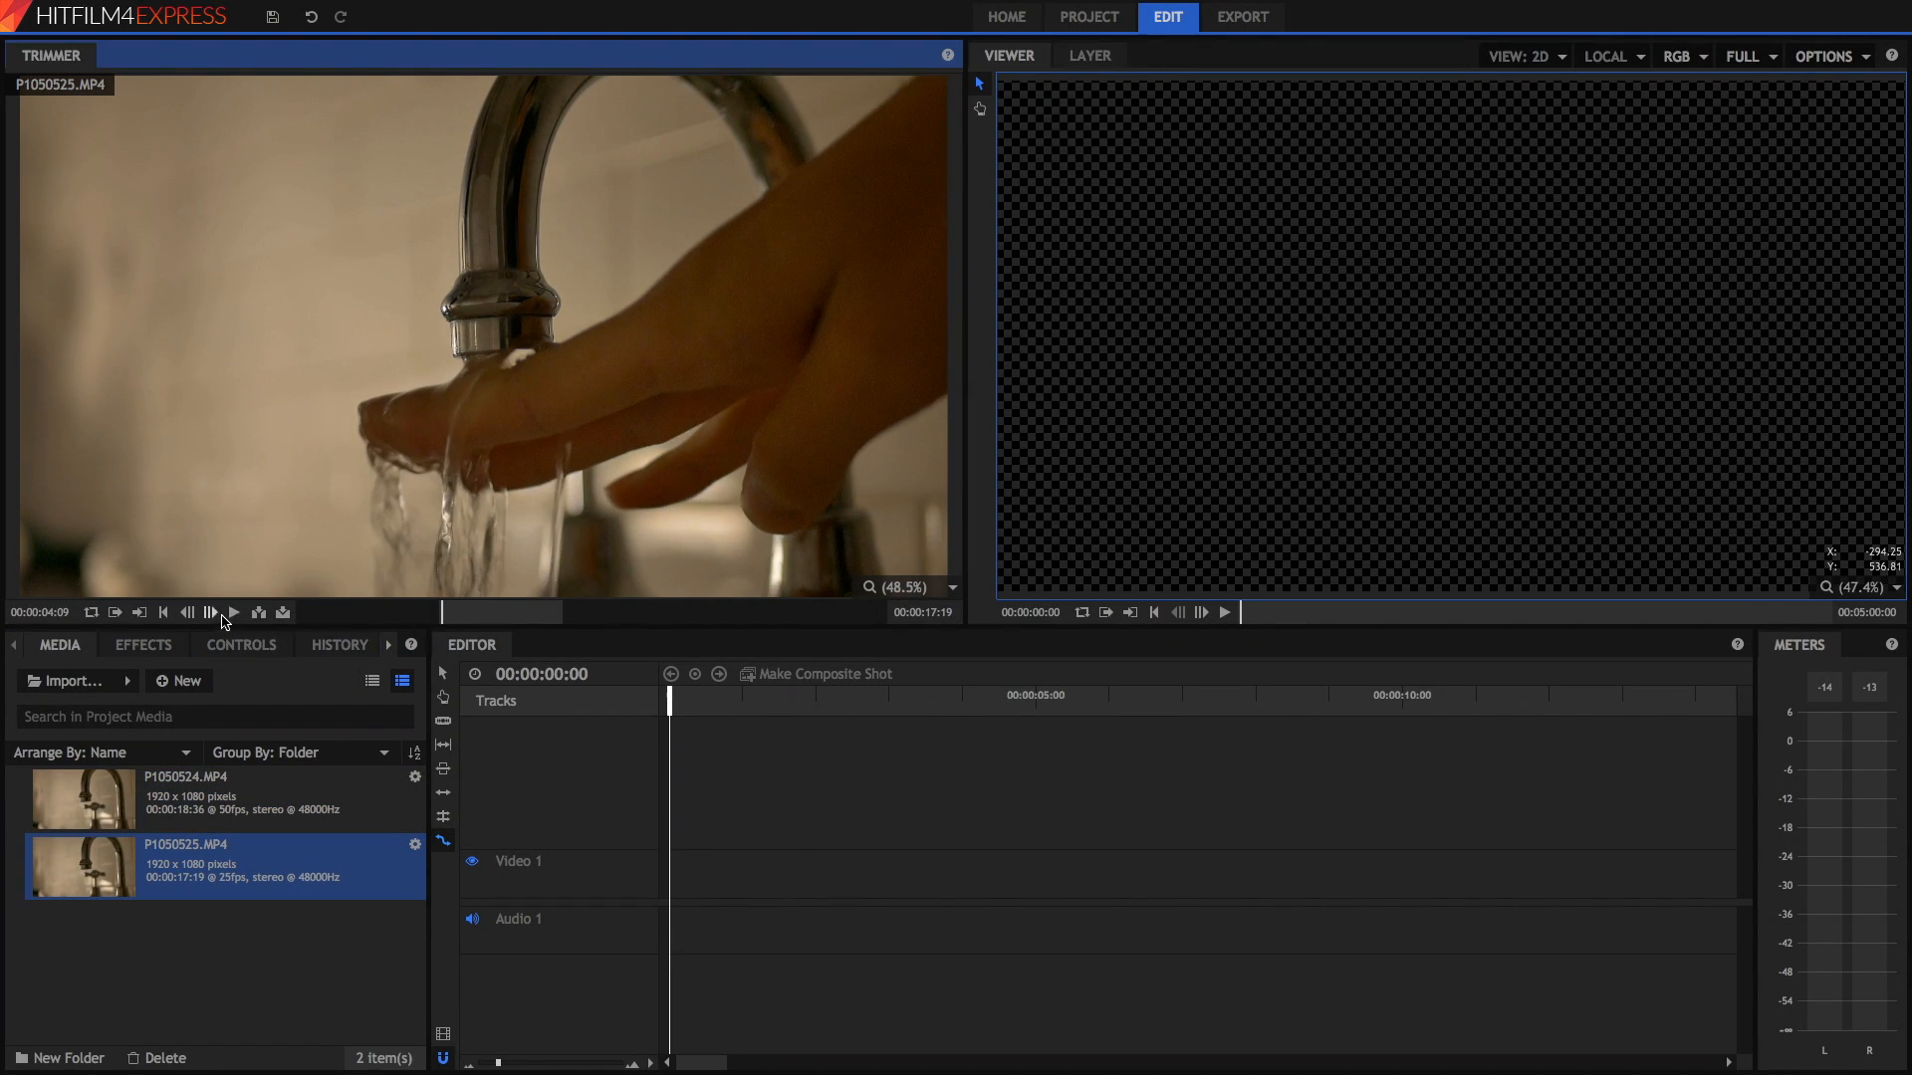
Preview the 50 fps clip P1050524, then load the 25 fps clip P1050525 for preview
left_click(233, 611)
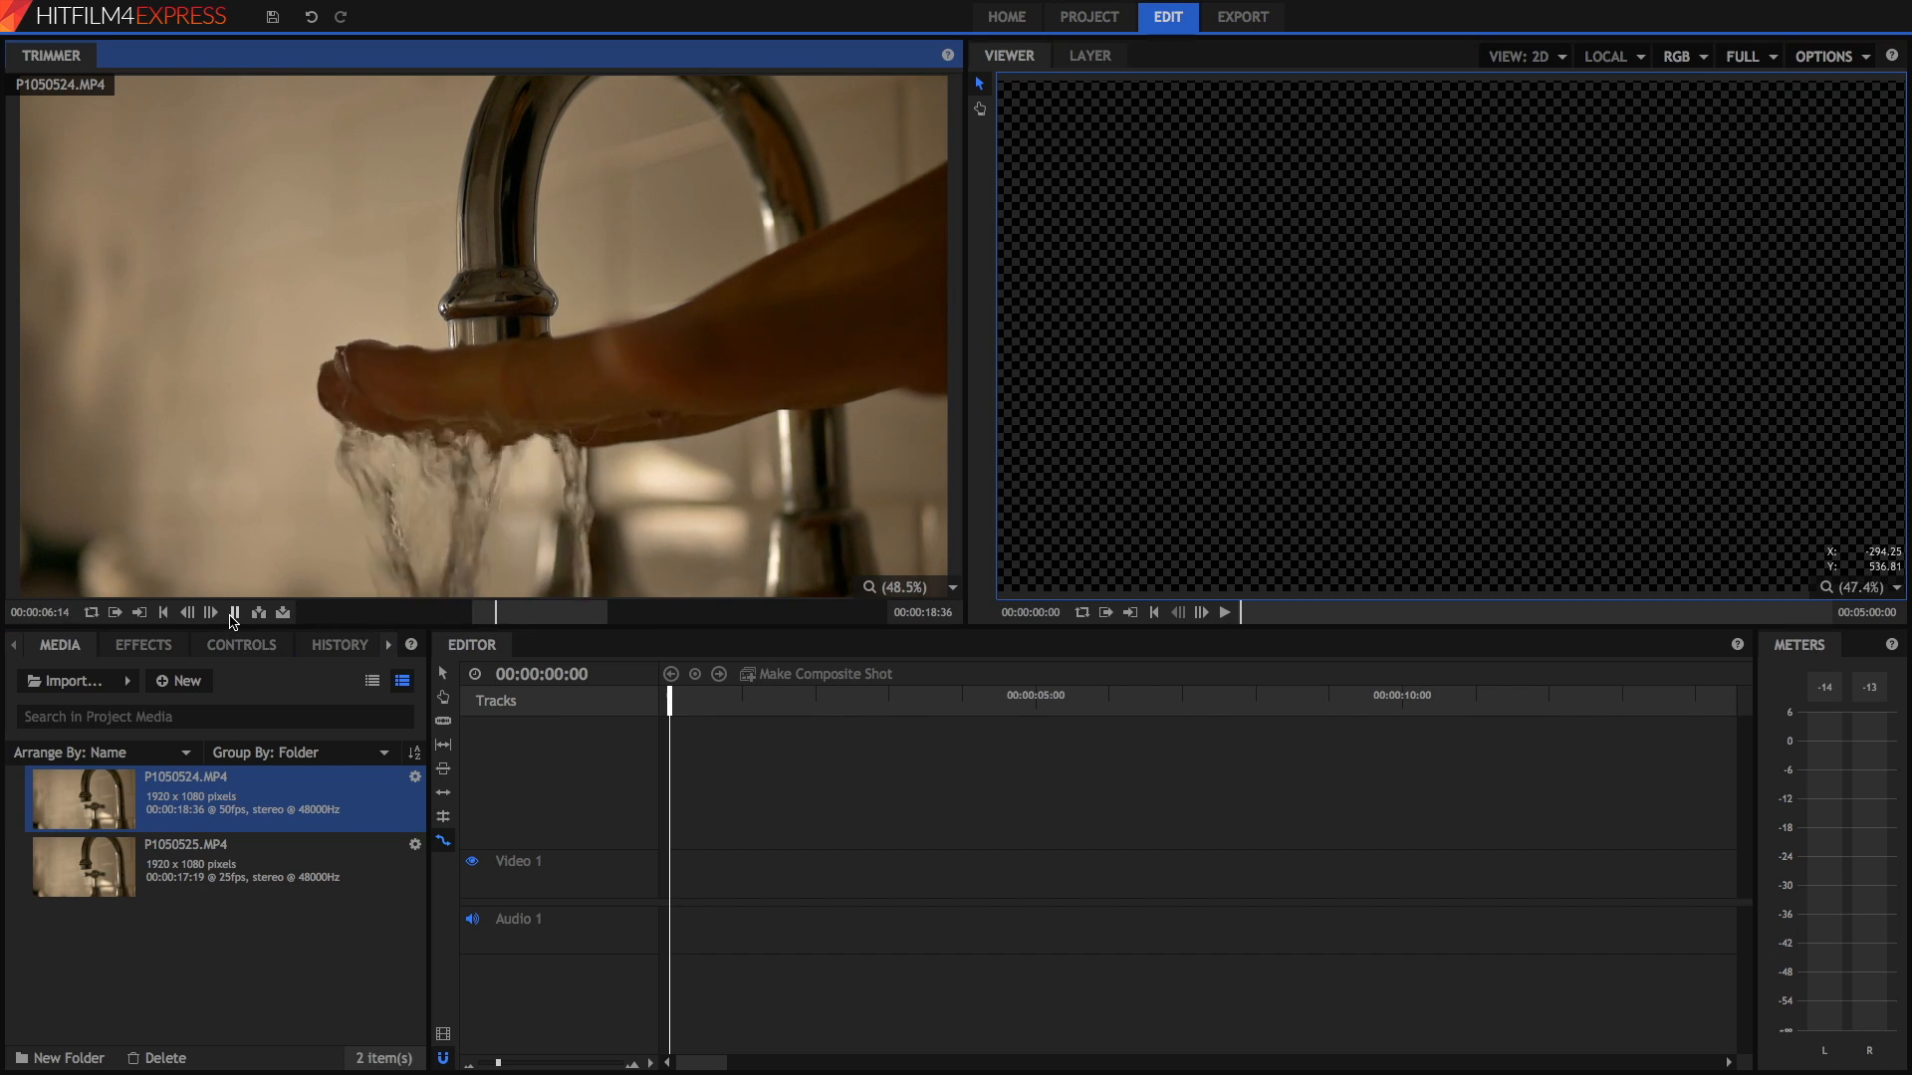
left_click(233, 611)
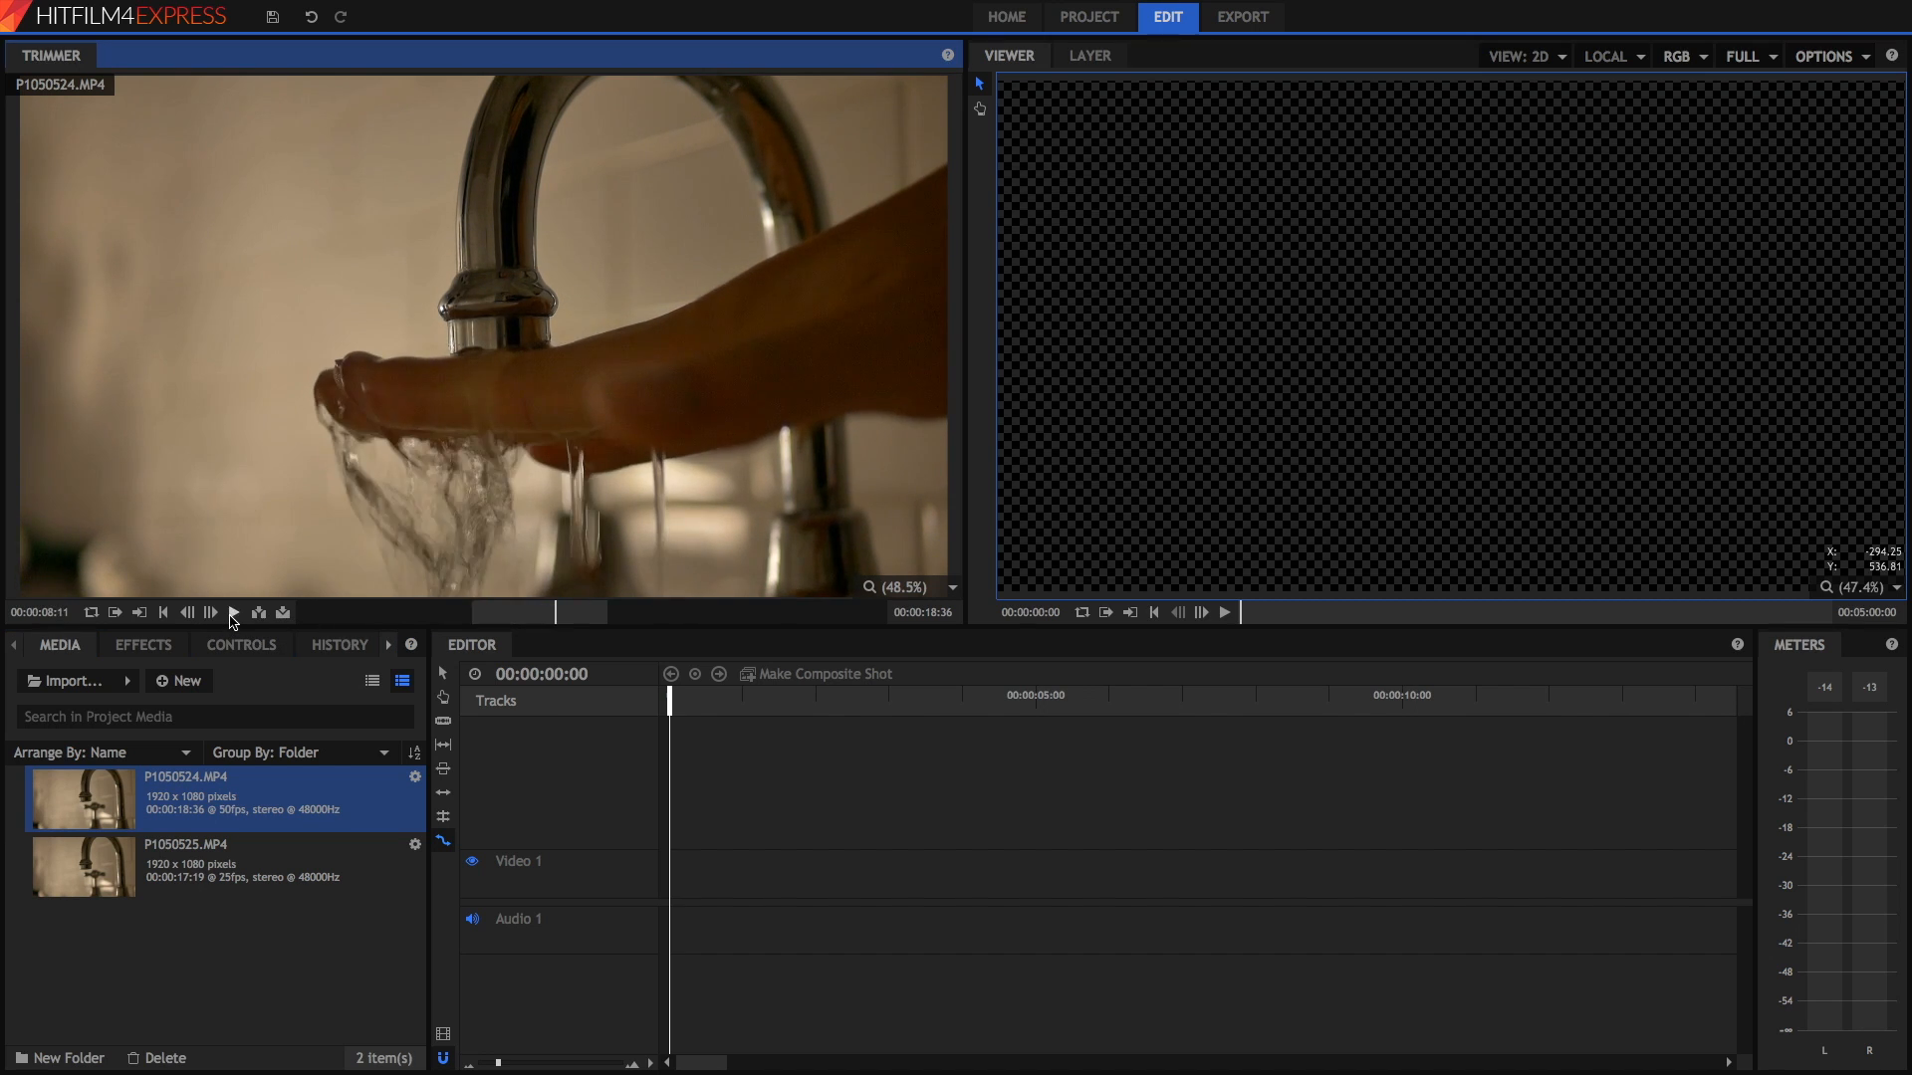
left_click(184, 867)
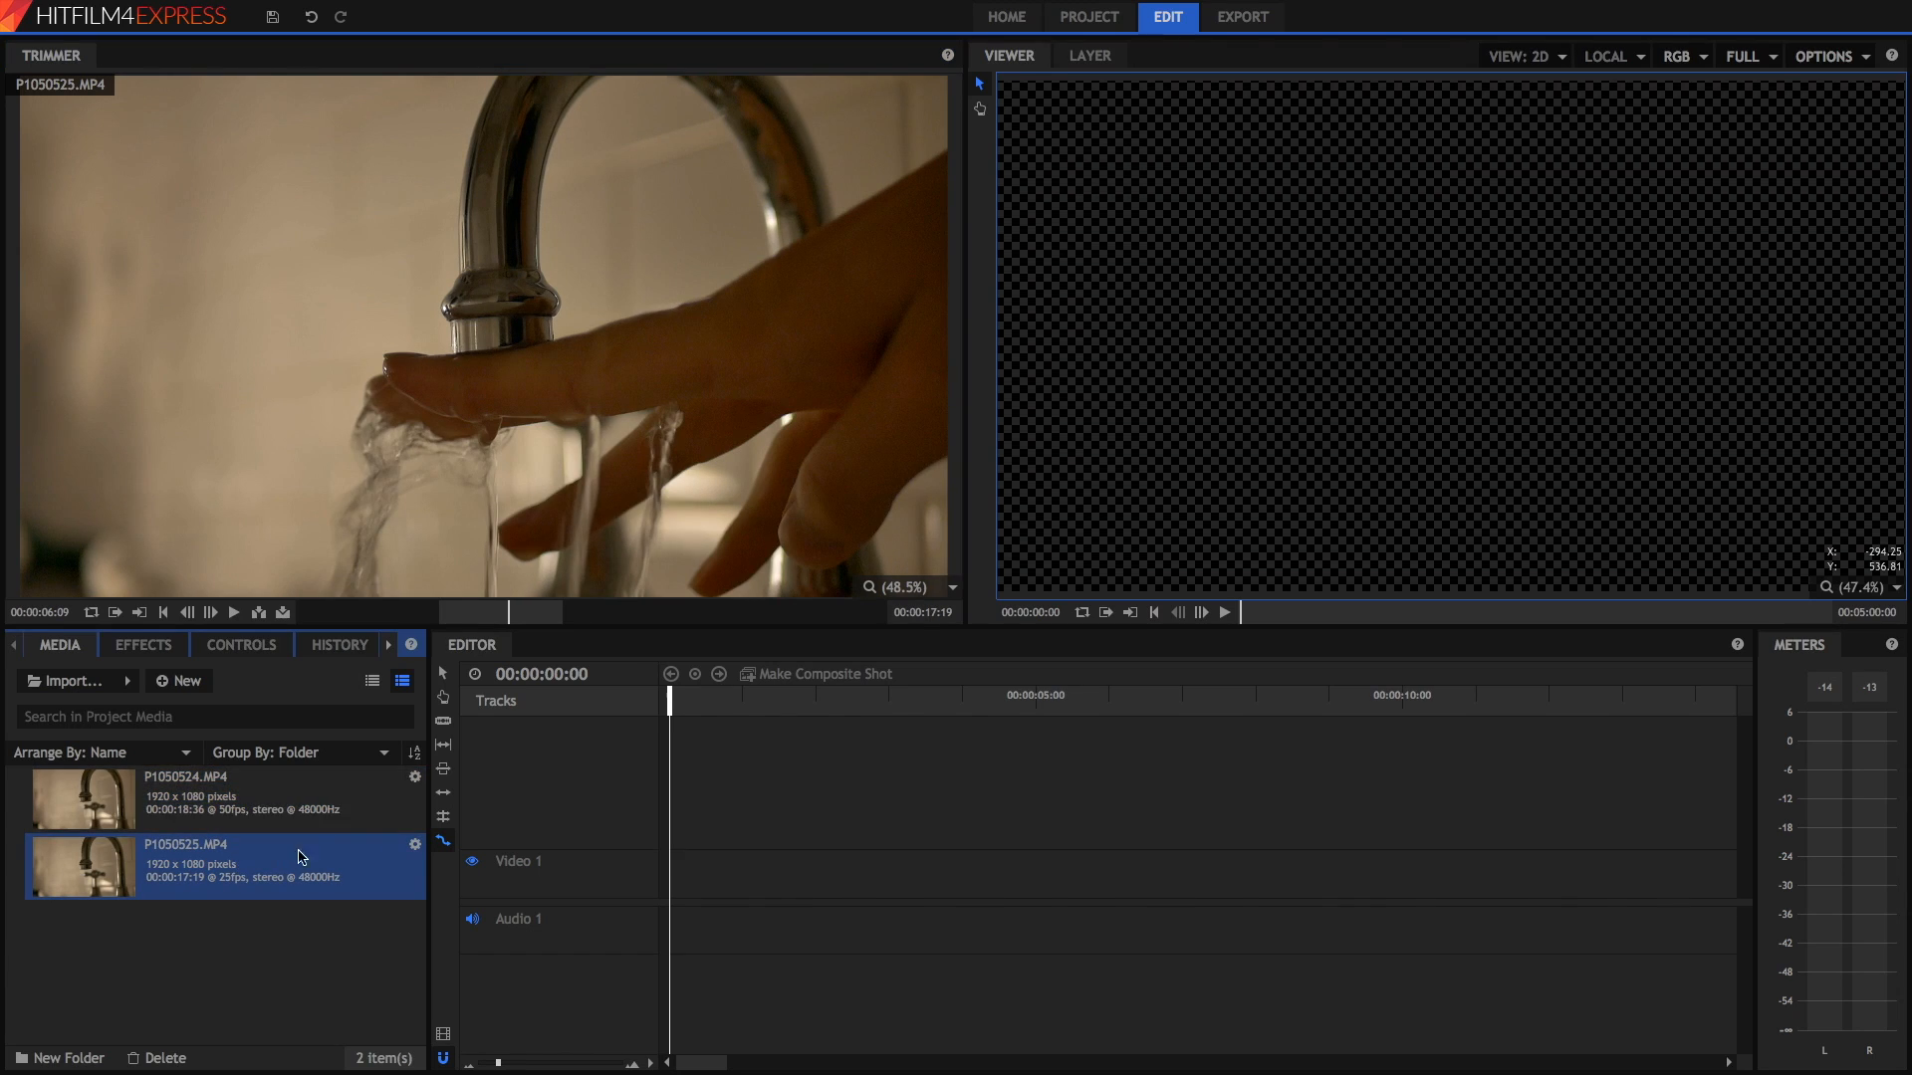
mouse_move(256, 885)
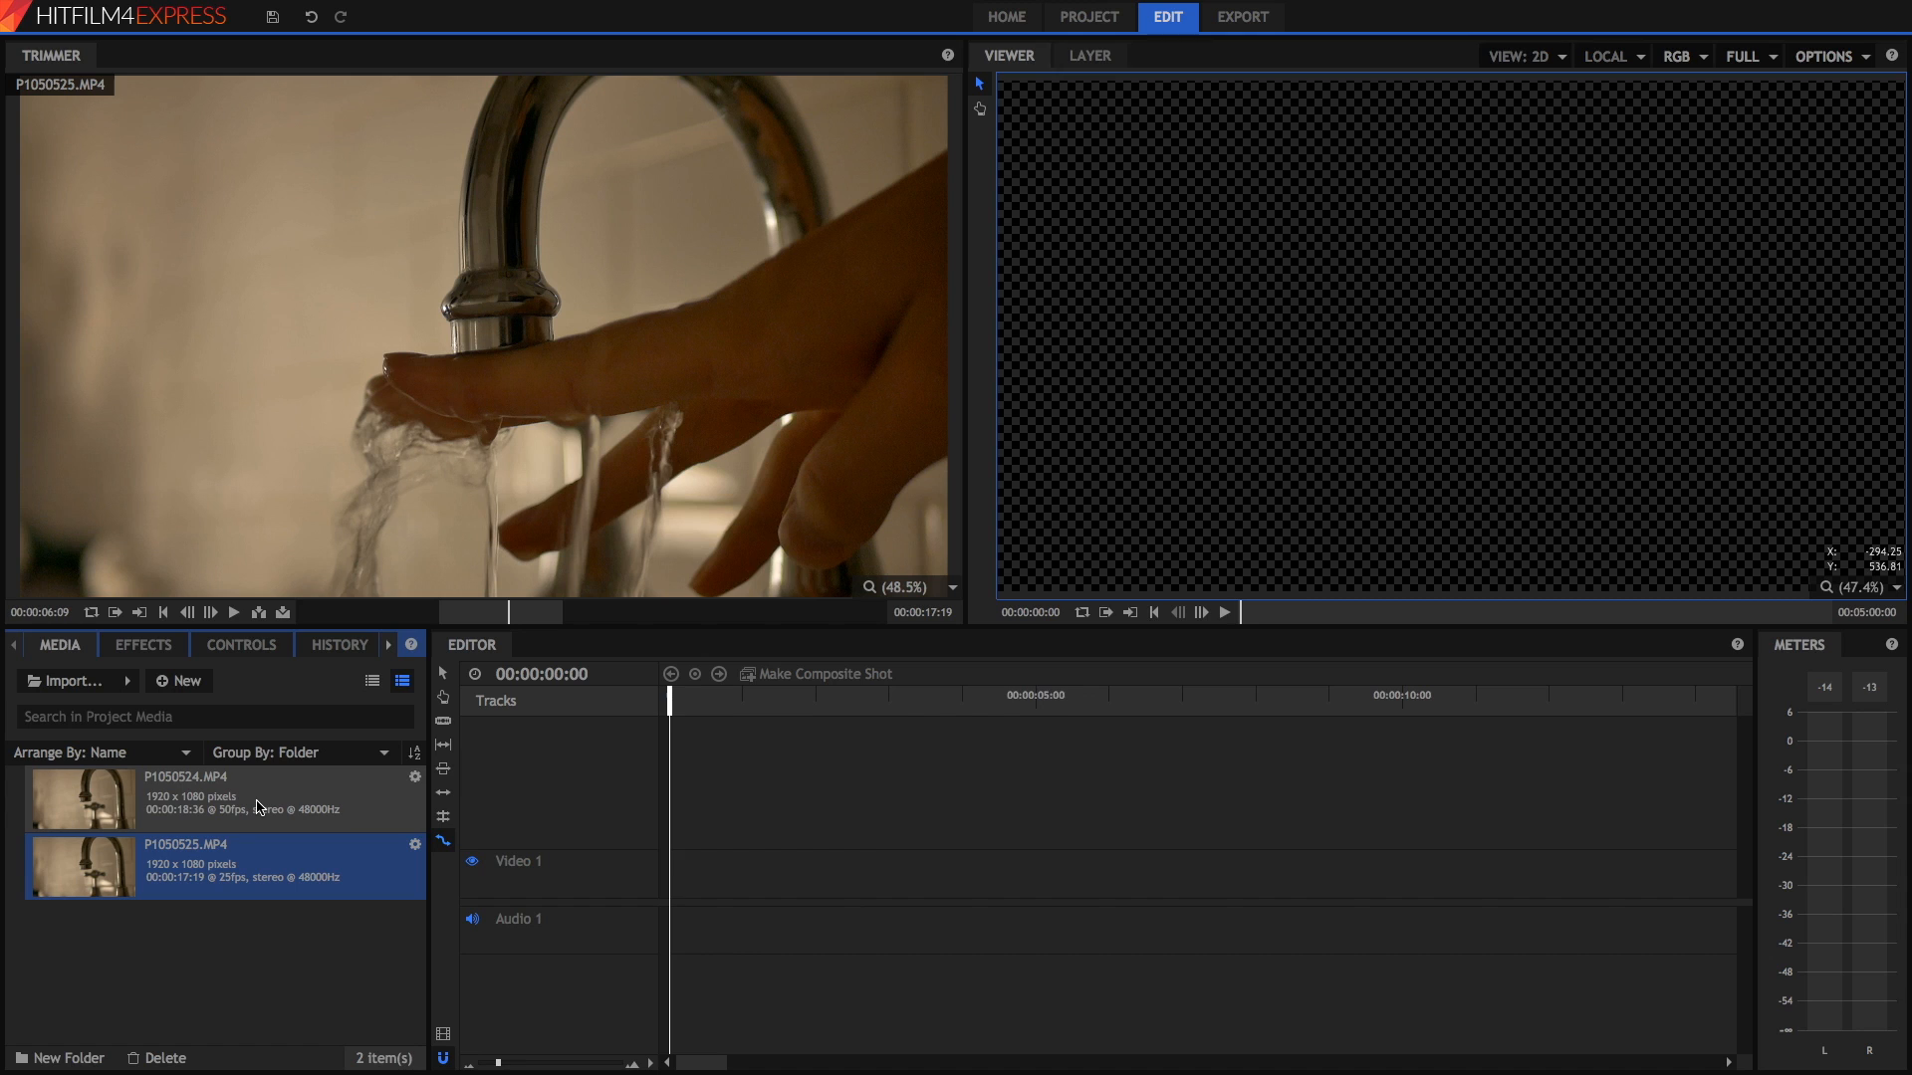
mouse_move(426, 675)
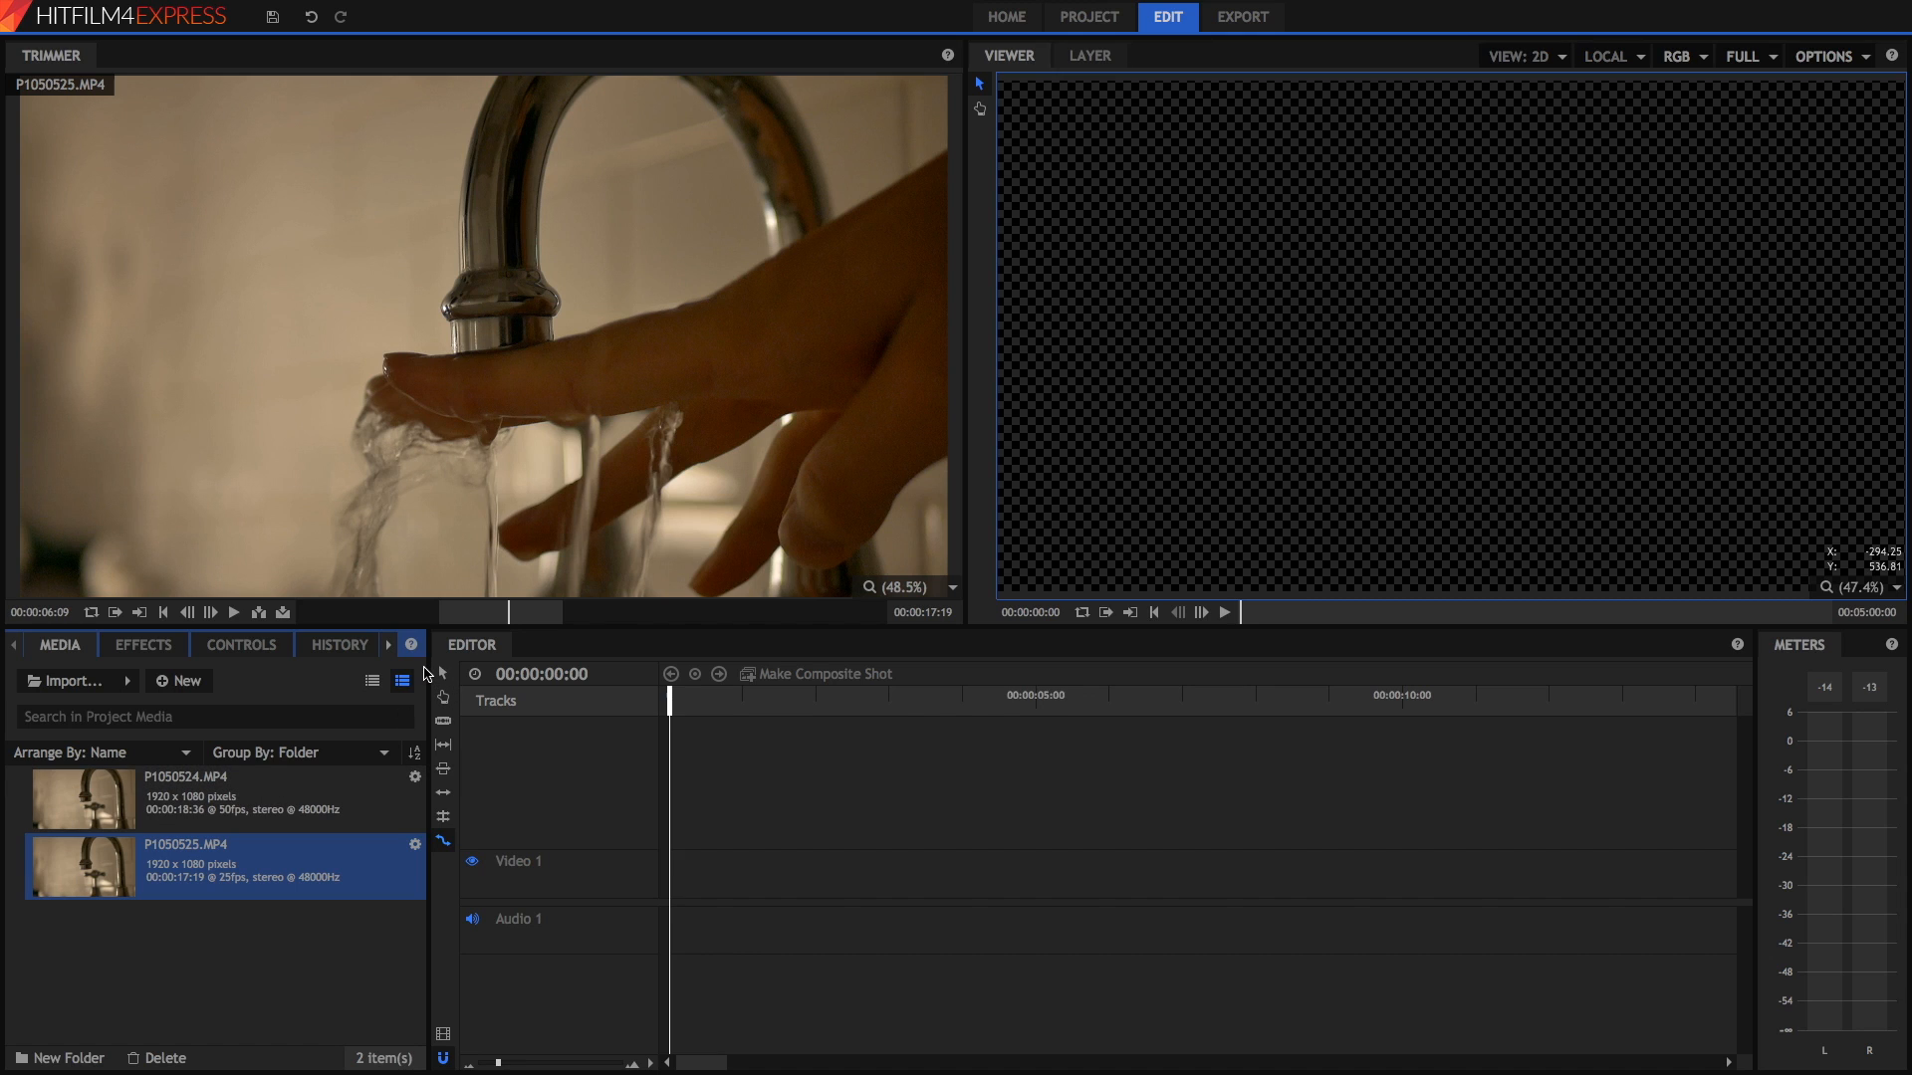
mouse_move(241, 804)
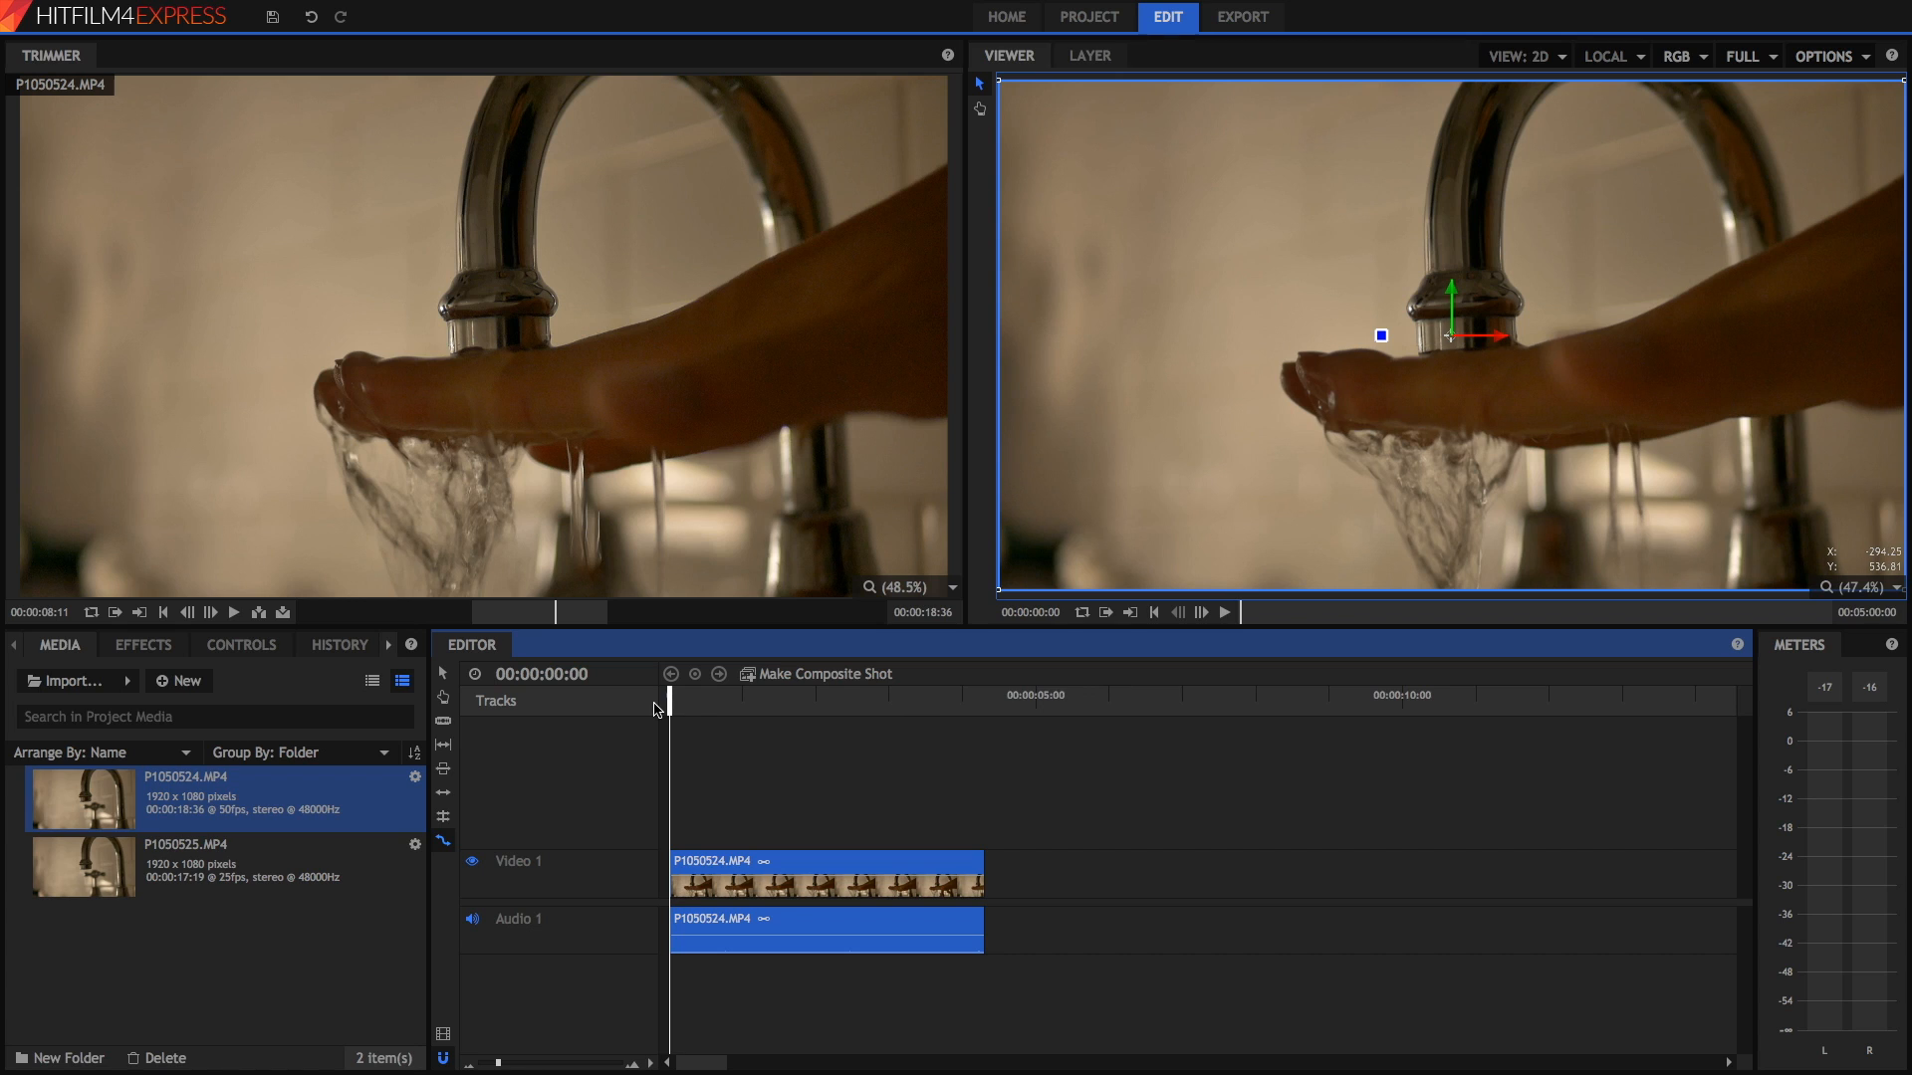
mouse_move(655, 711)
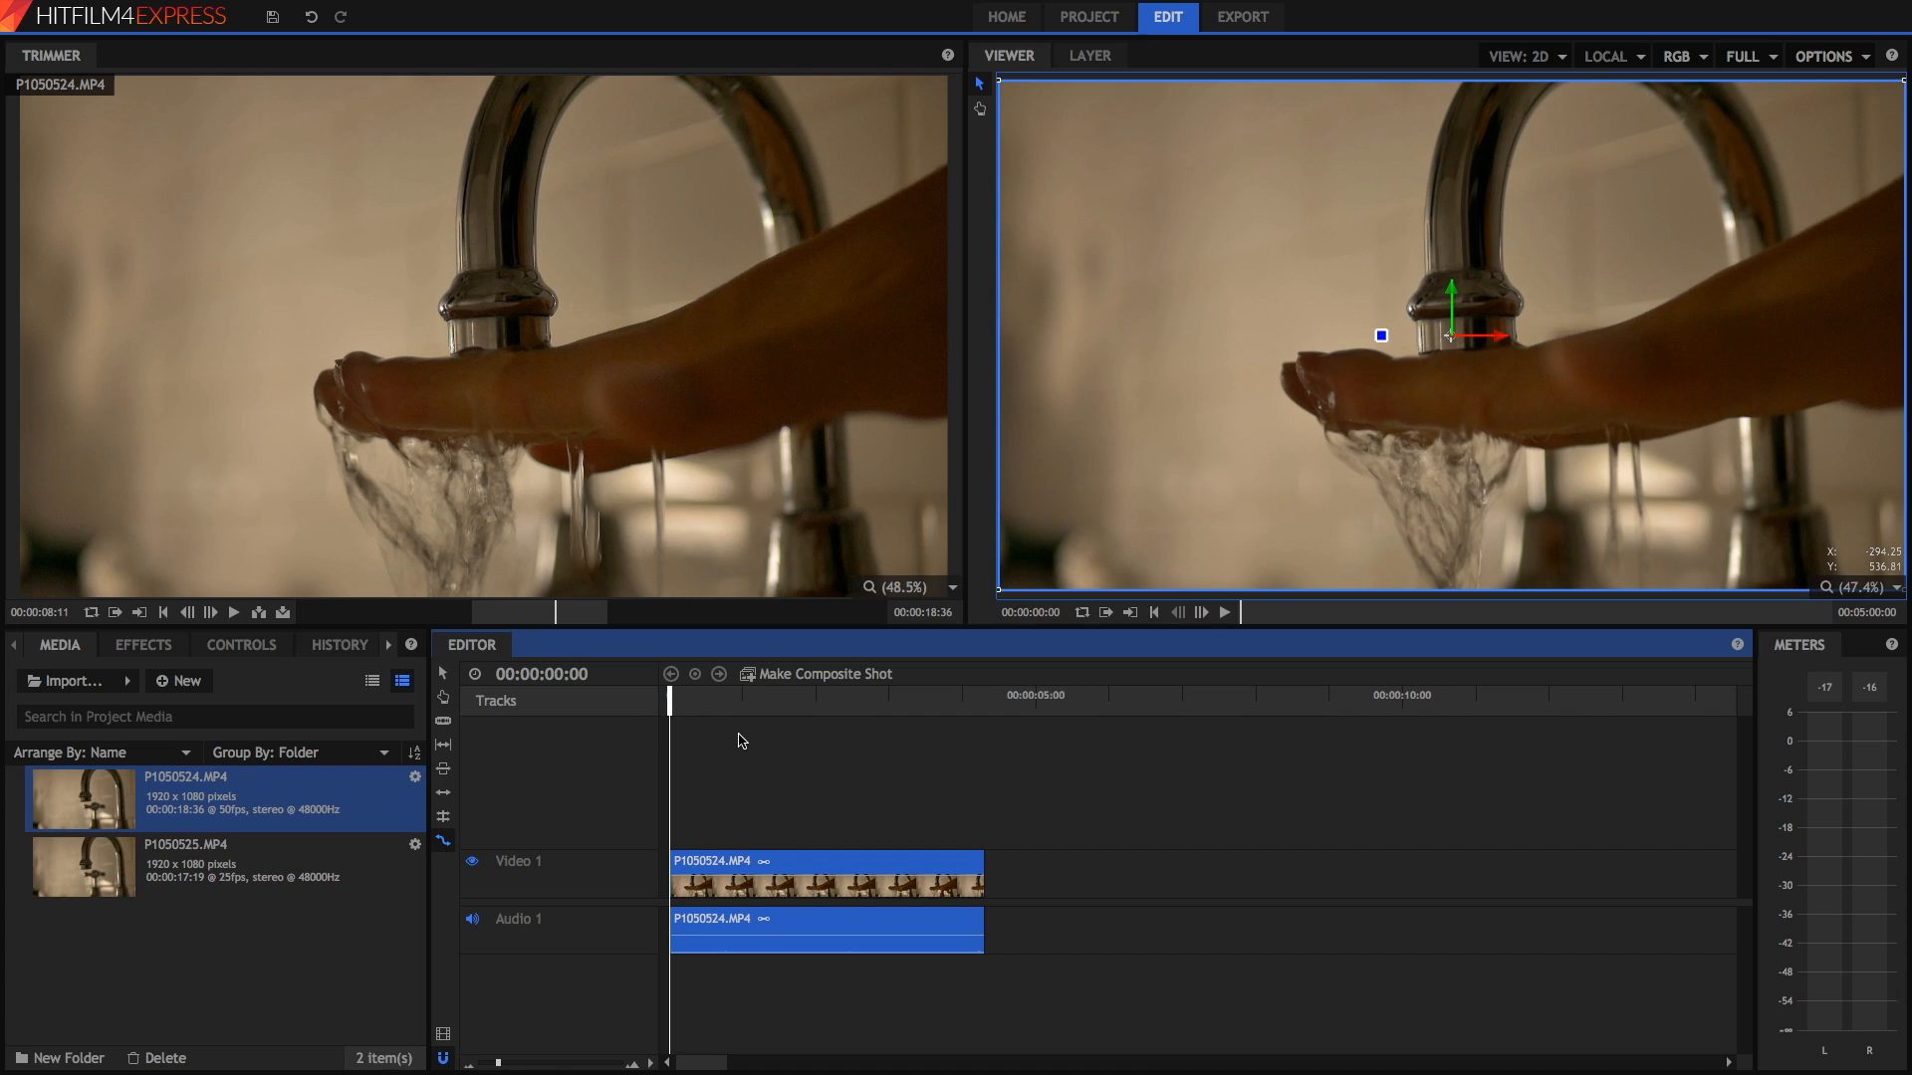
mouse_move(719, 713)
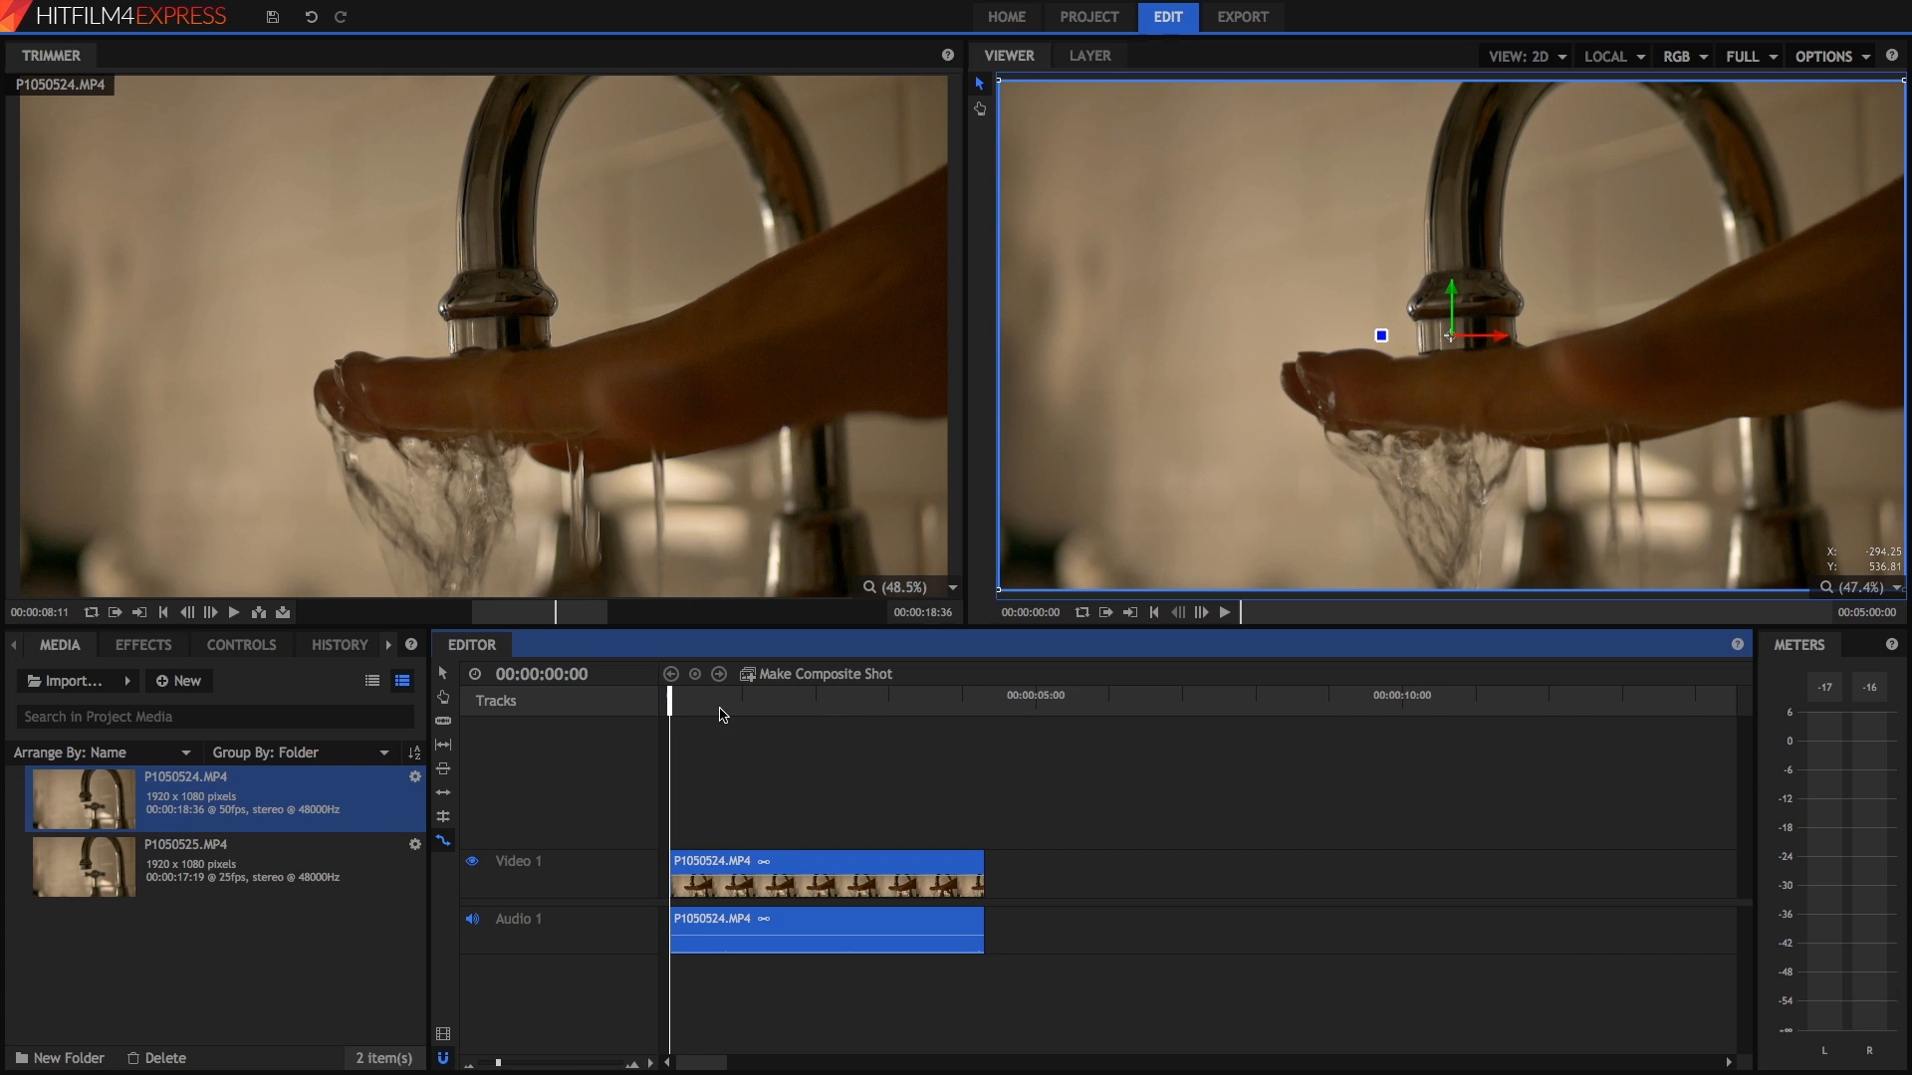
mouse_move(444, 681)
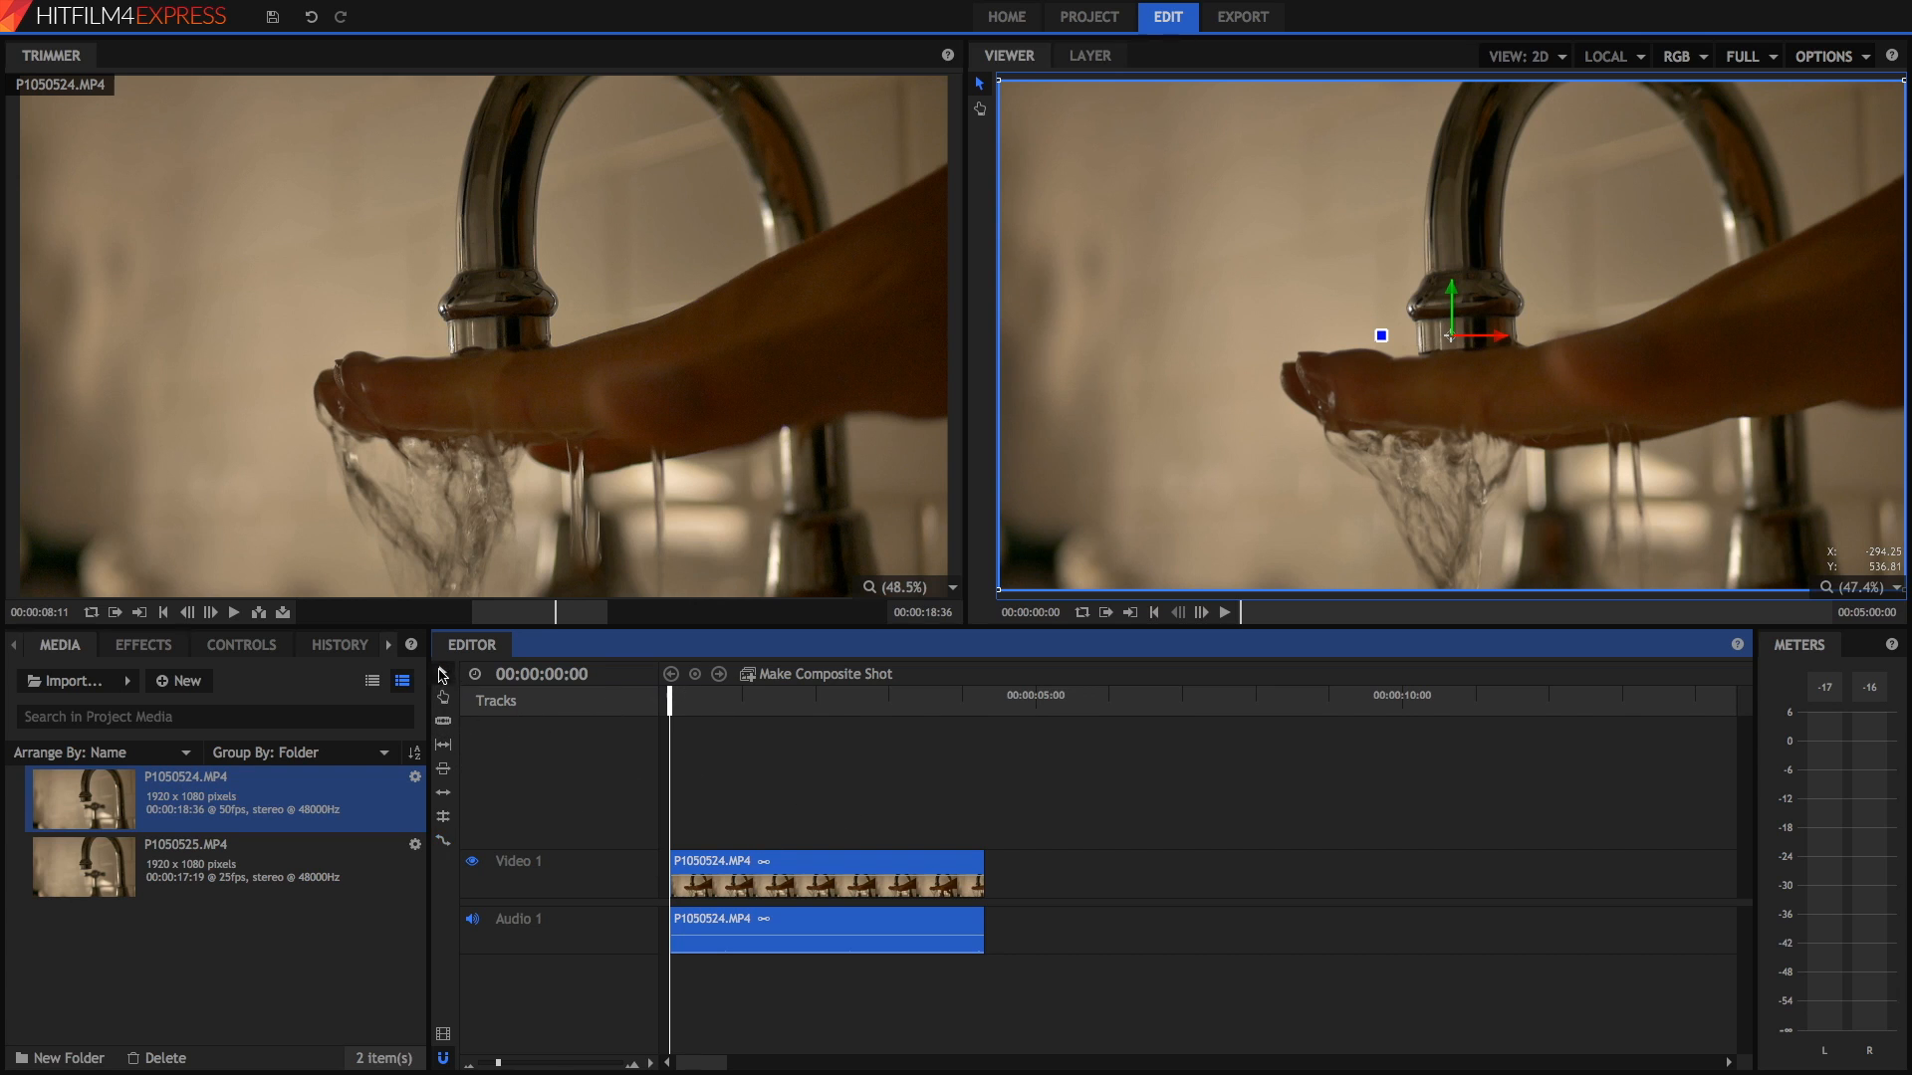
mouse_move(441, 675)
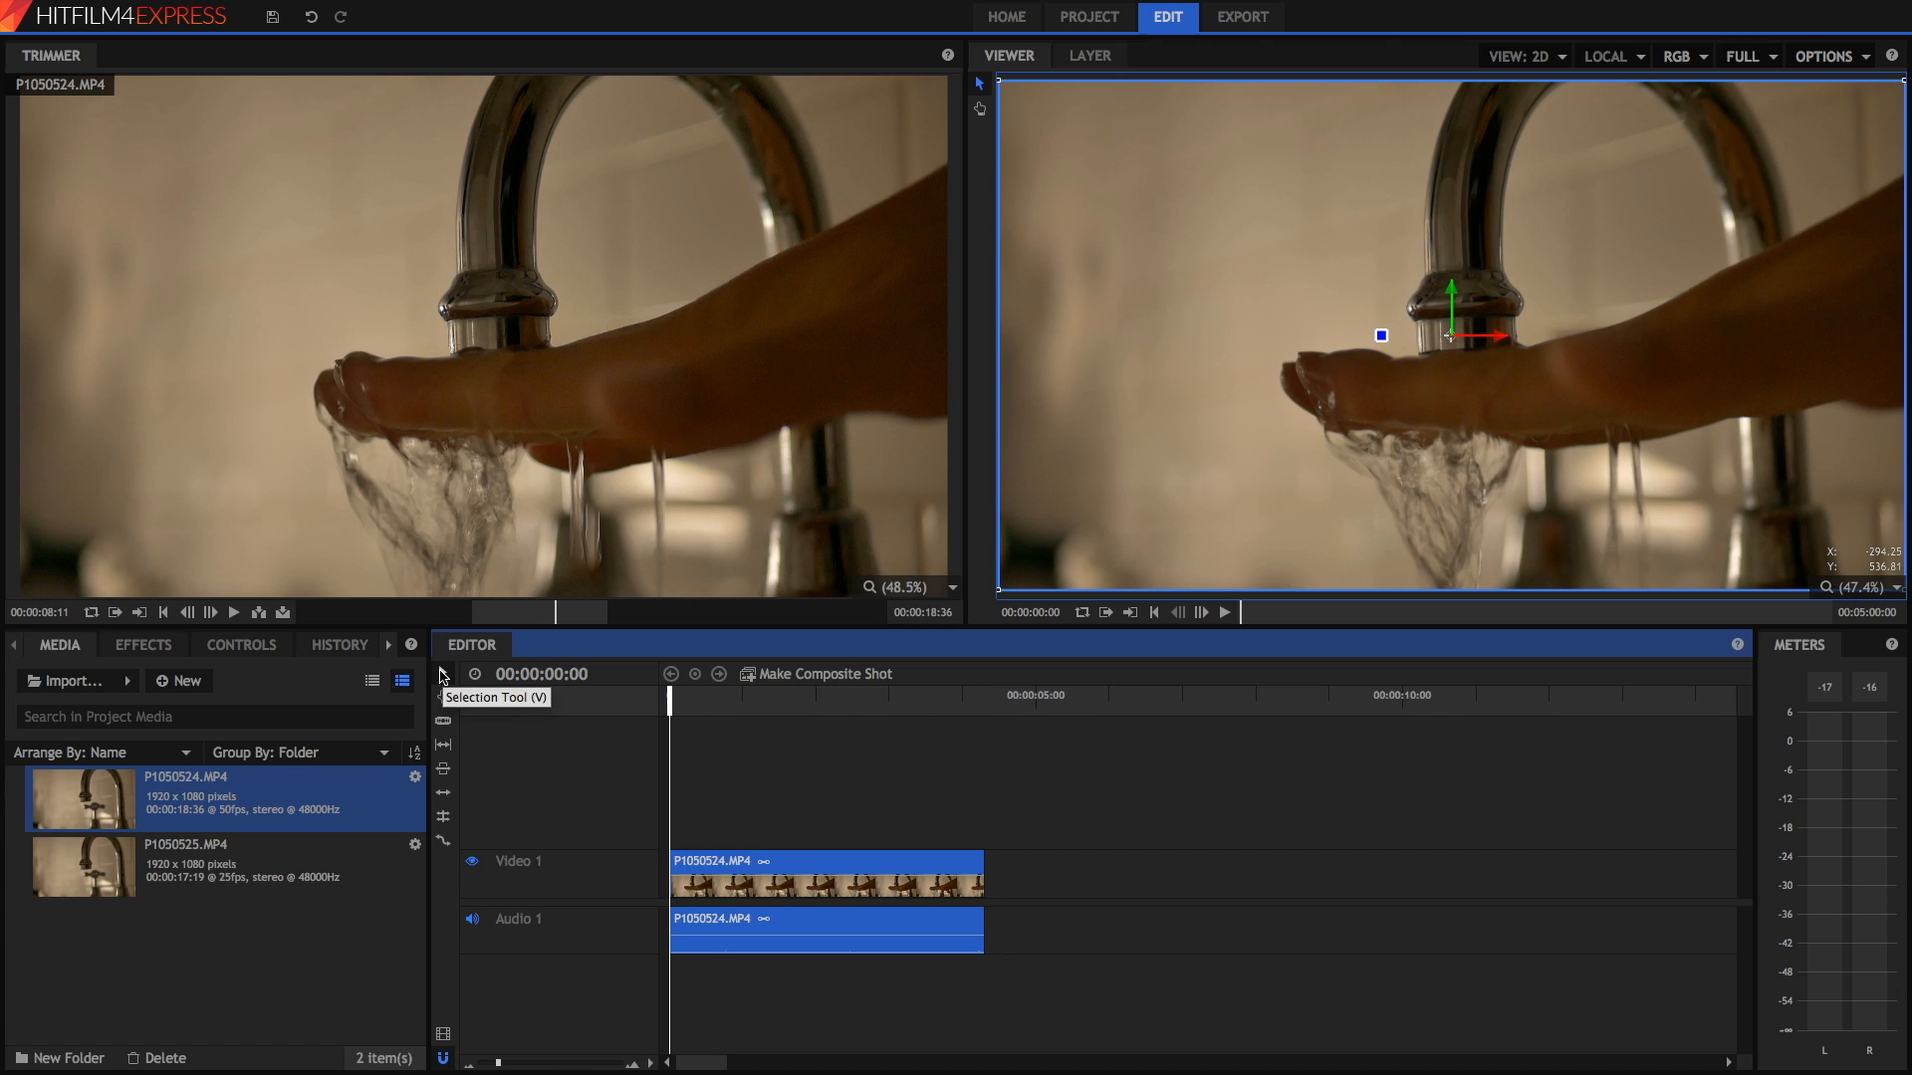
mouse_move(442, 745)
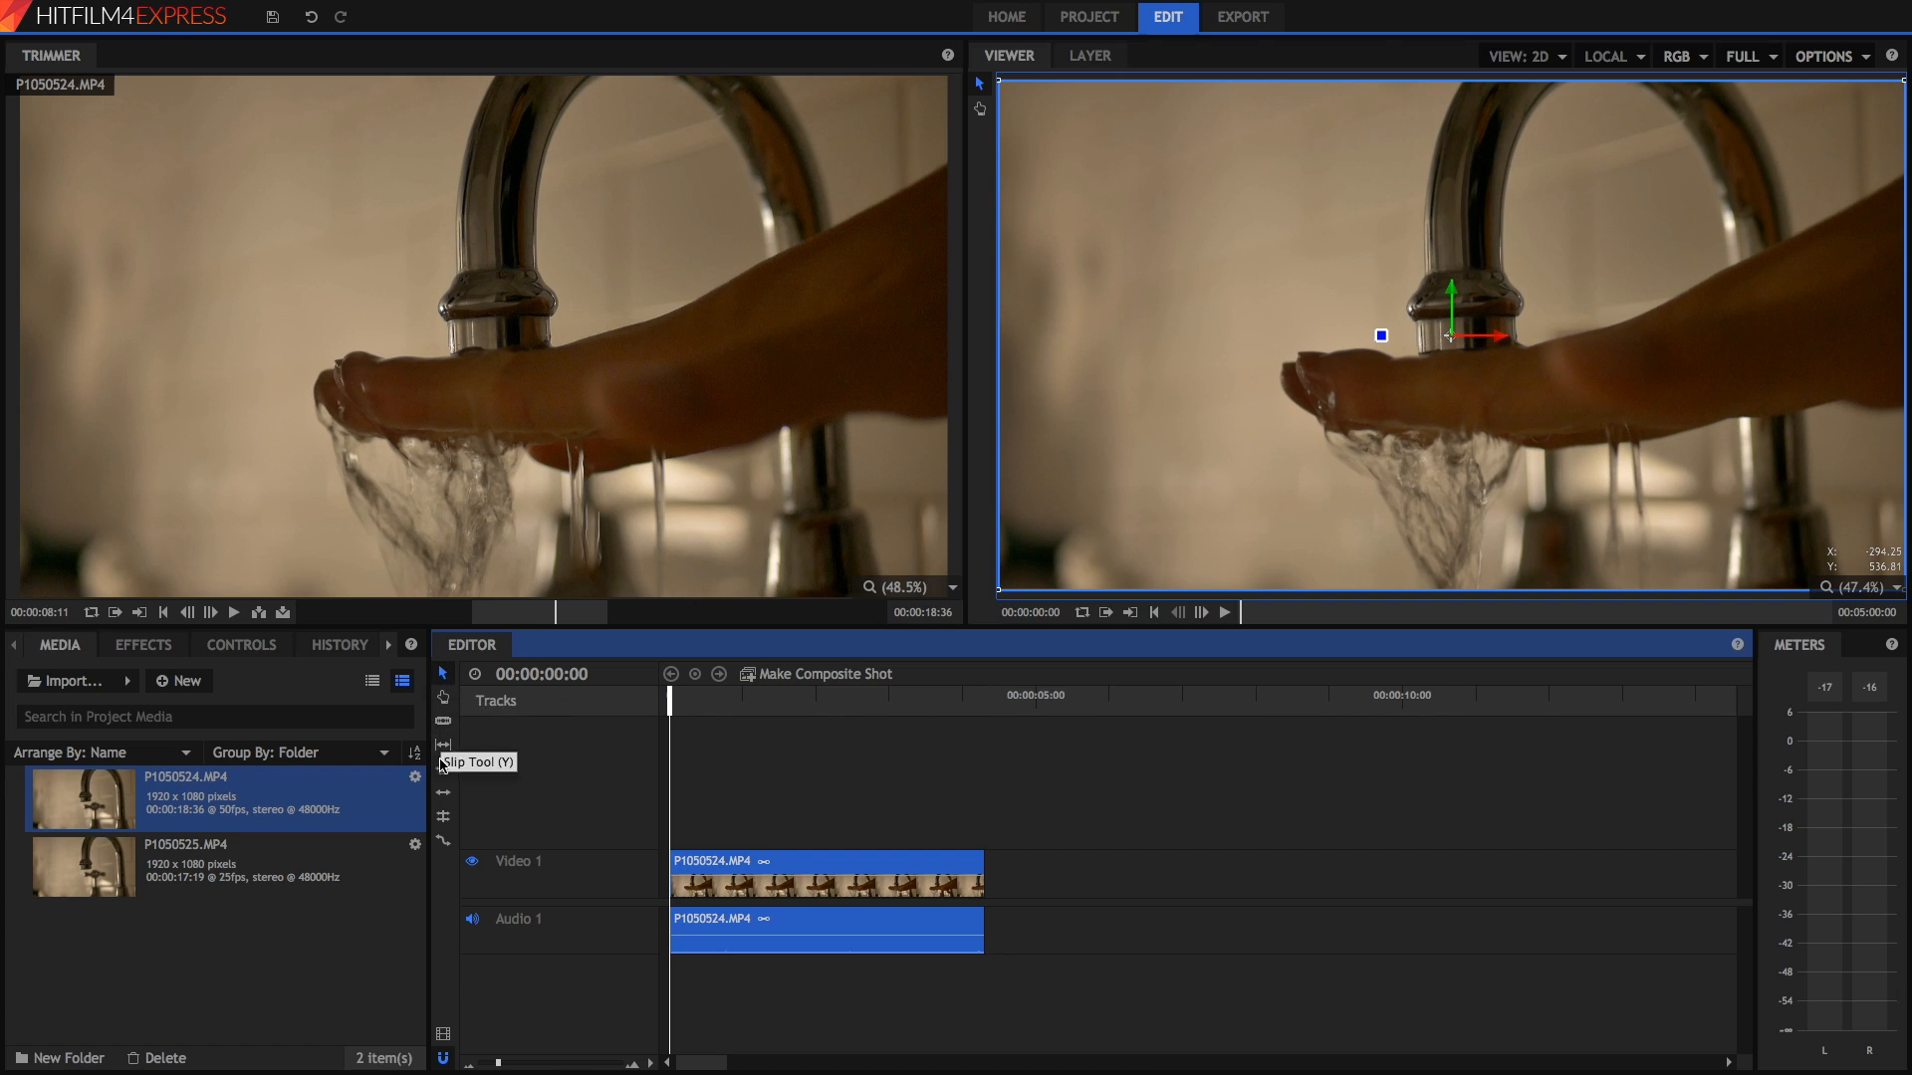
mouse_move(442, 845)
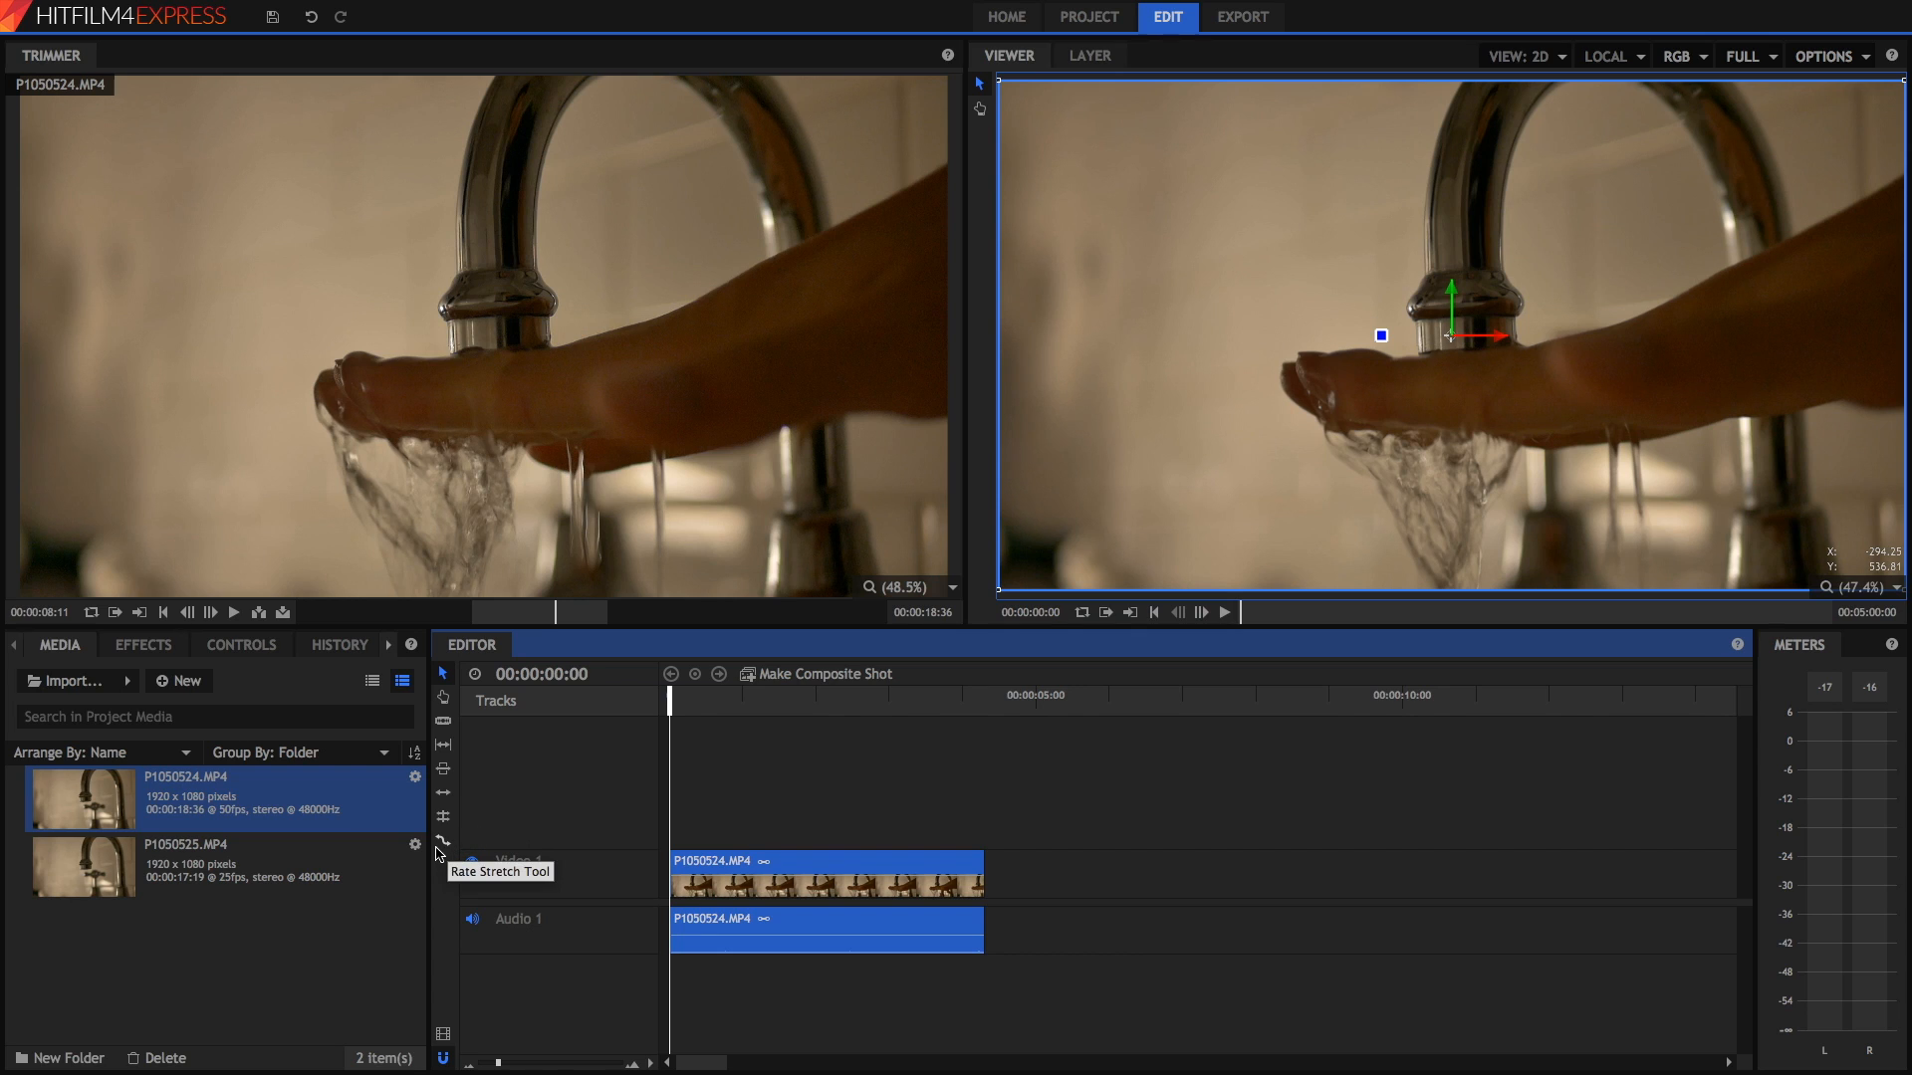
mouse_move(448, 890)
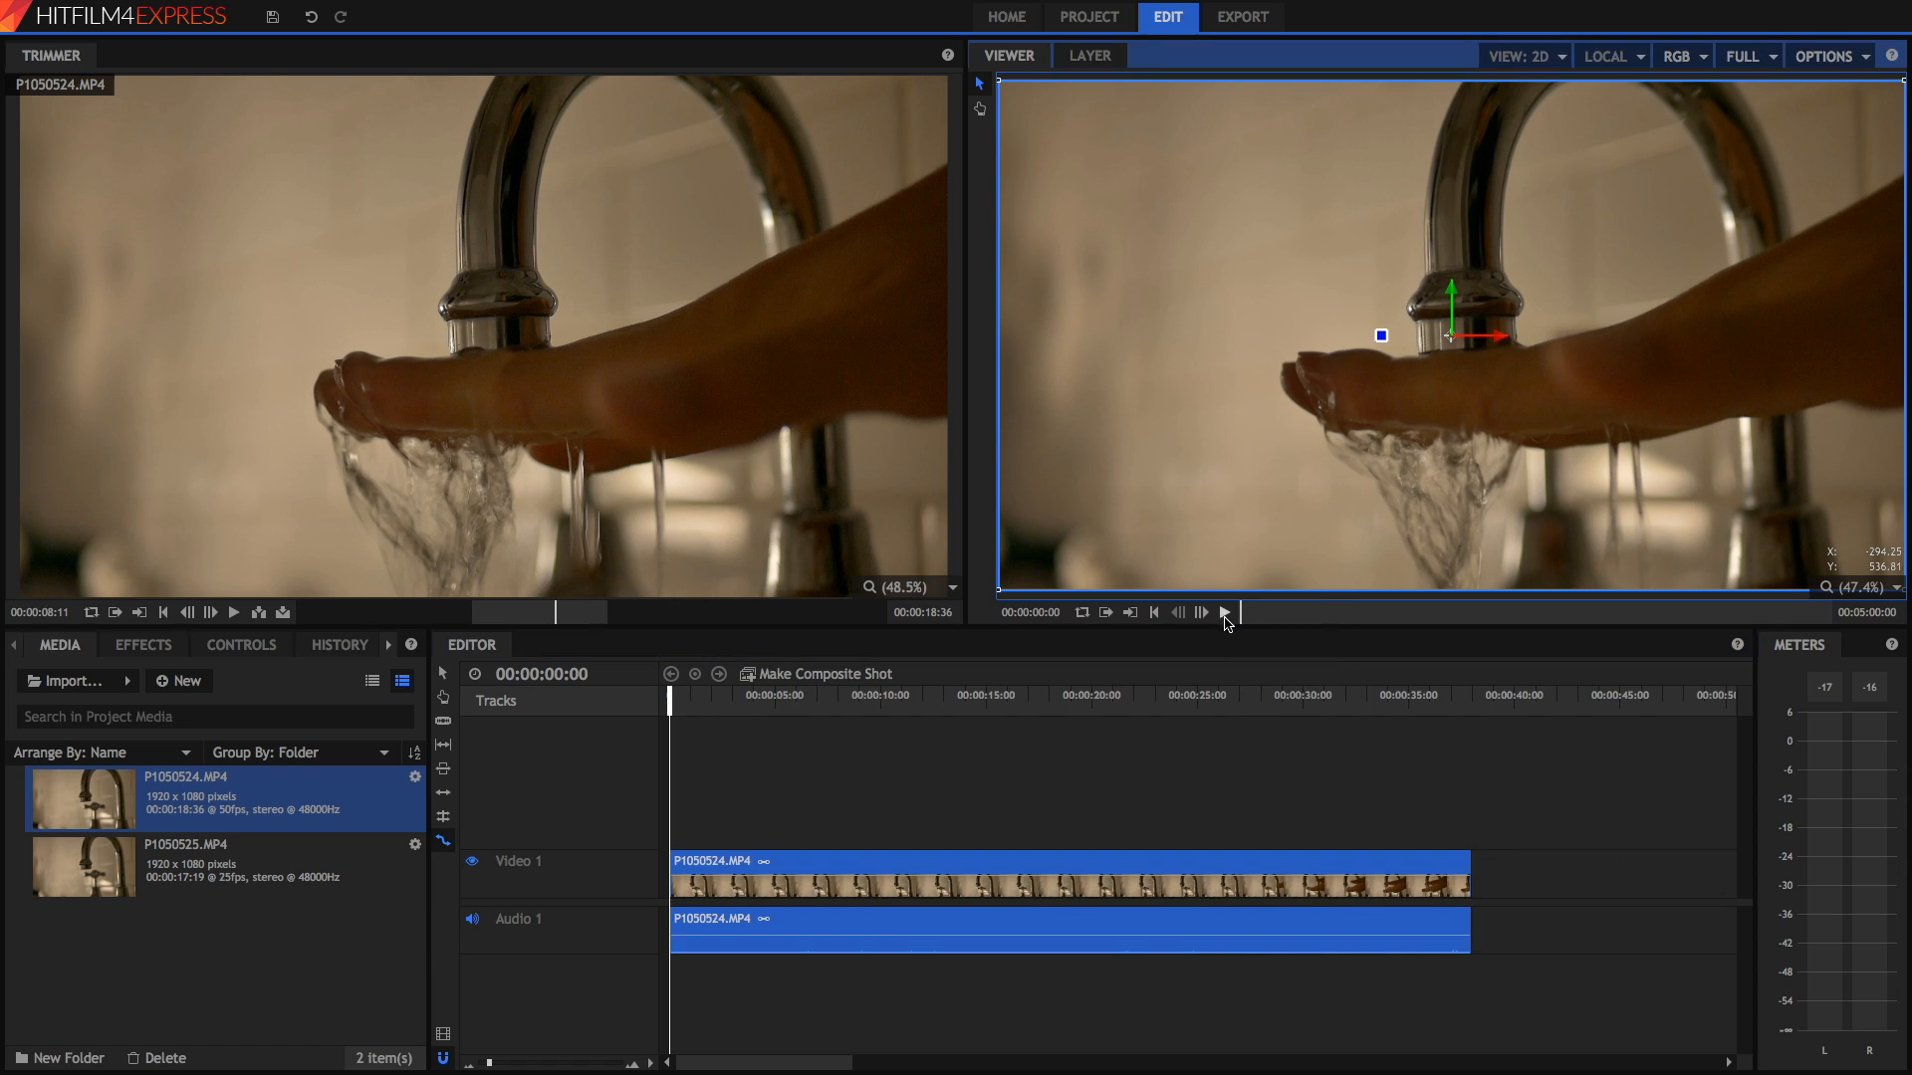
Play the slowed P1050524 clip, shorten it with Rate Stretch, and zoom the timeline to fit it
left_click(1225, 612)
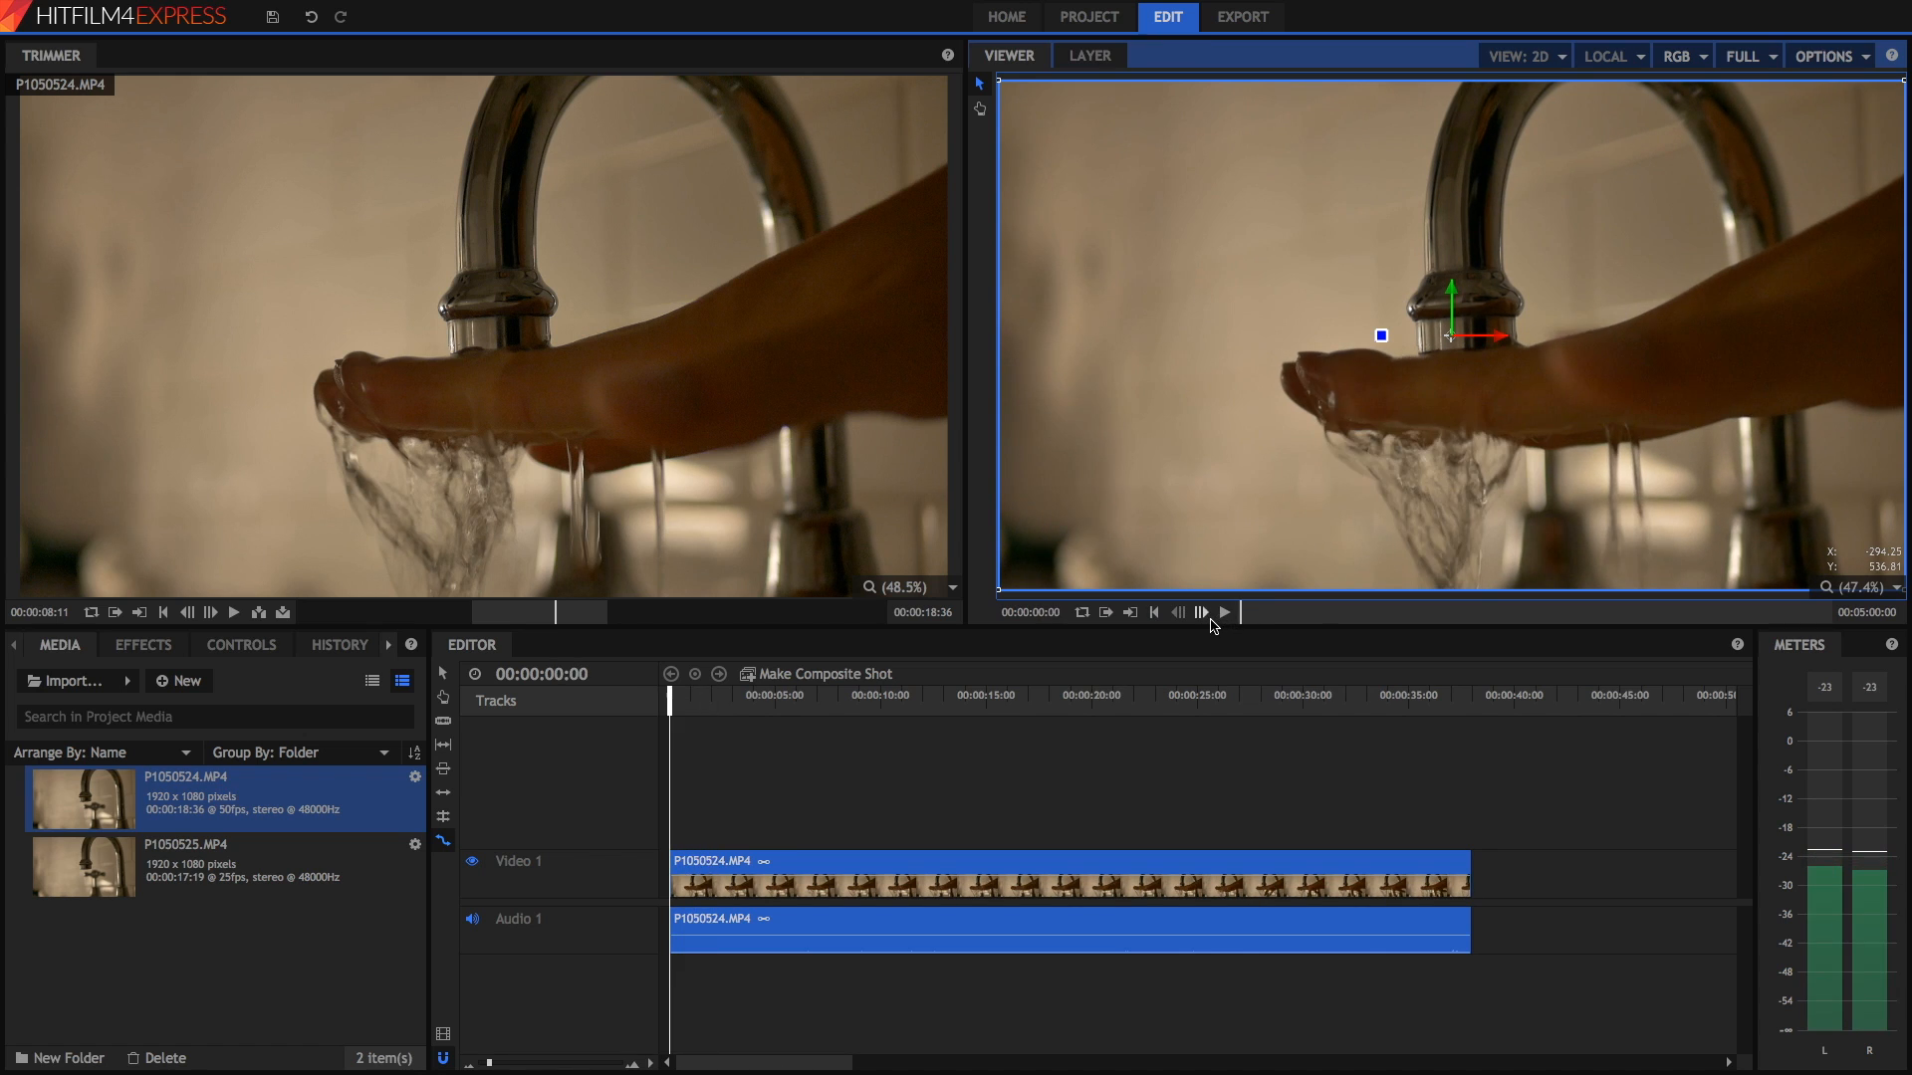
mouse_move(1221, 612)
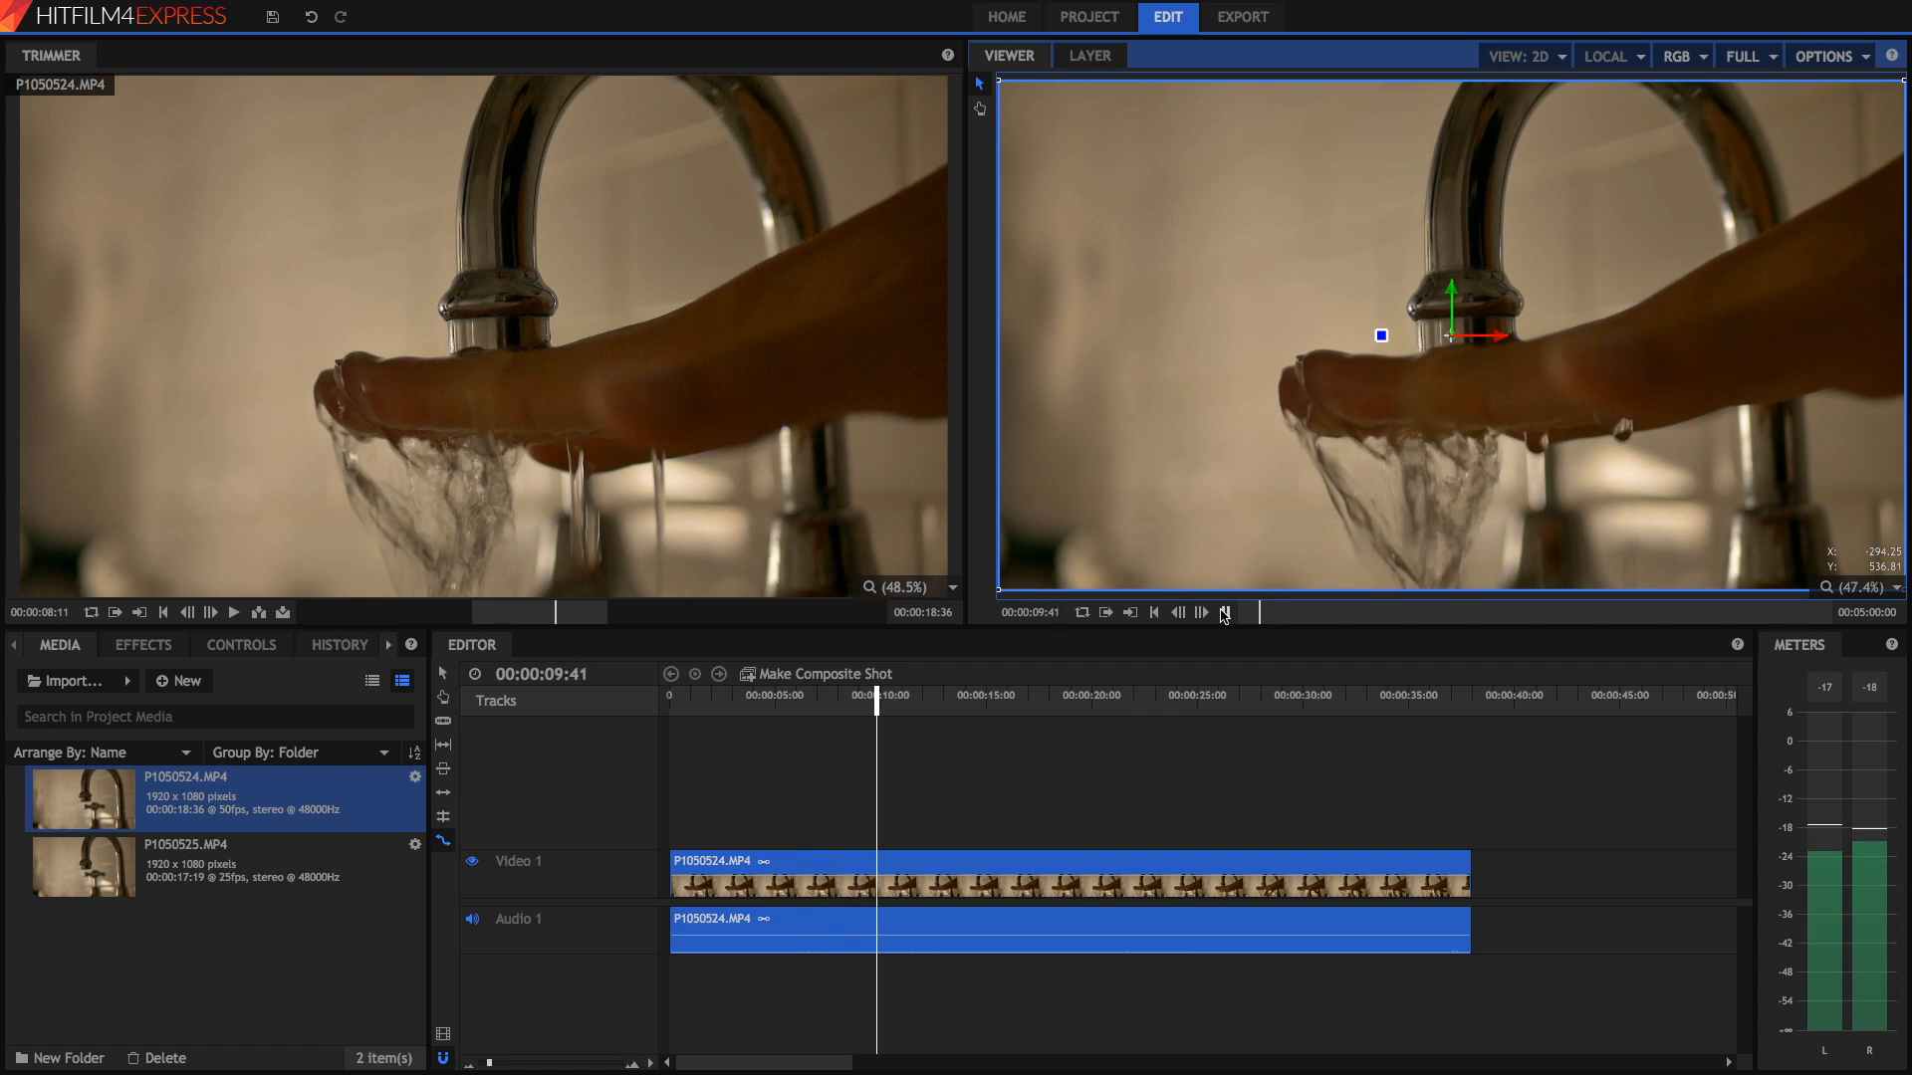
left_click(1225, 612)
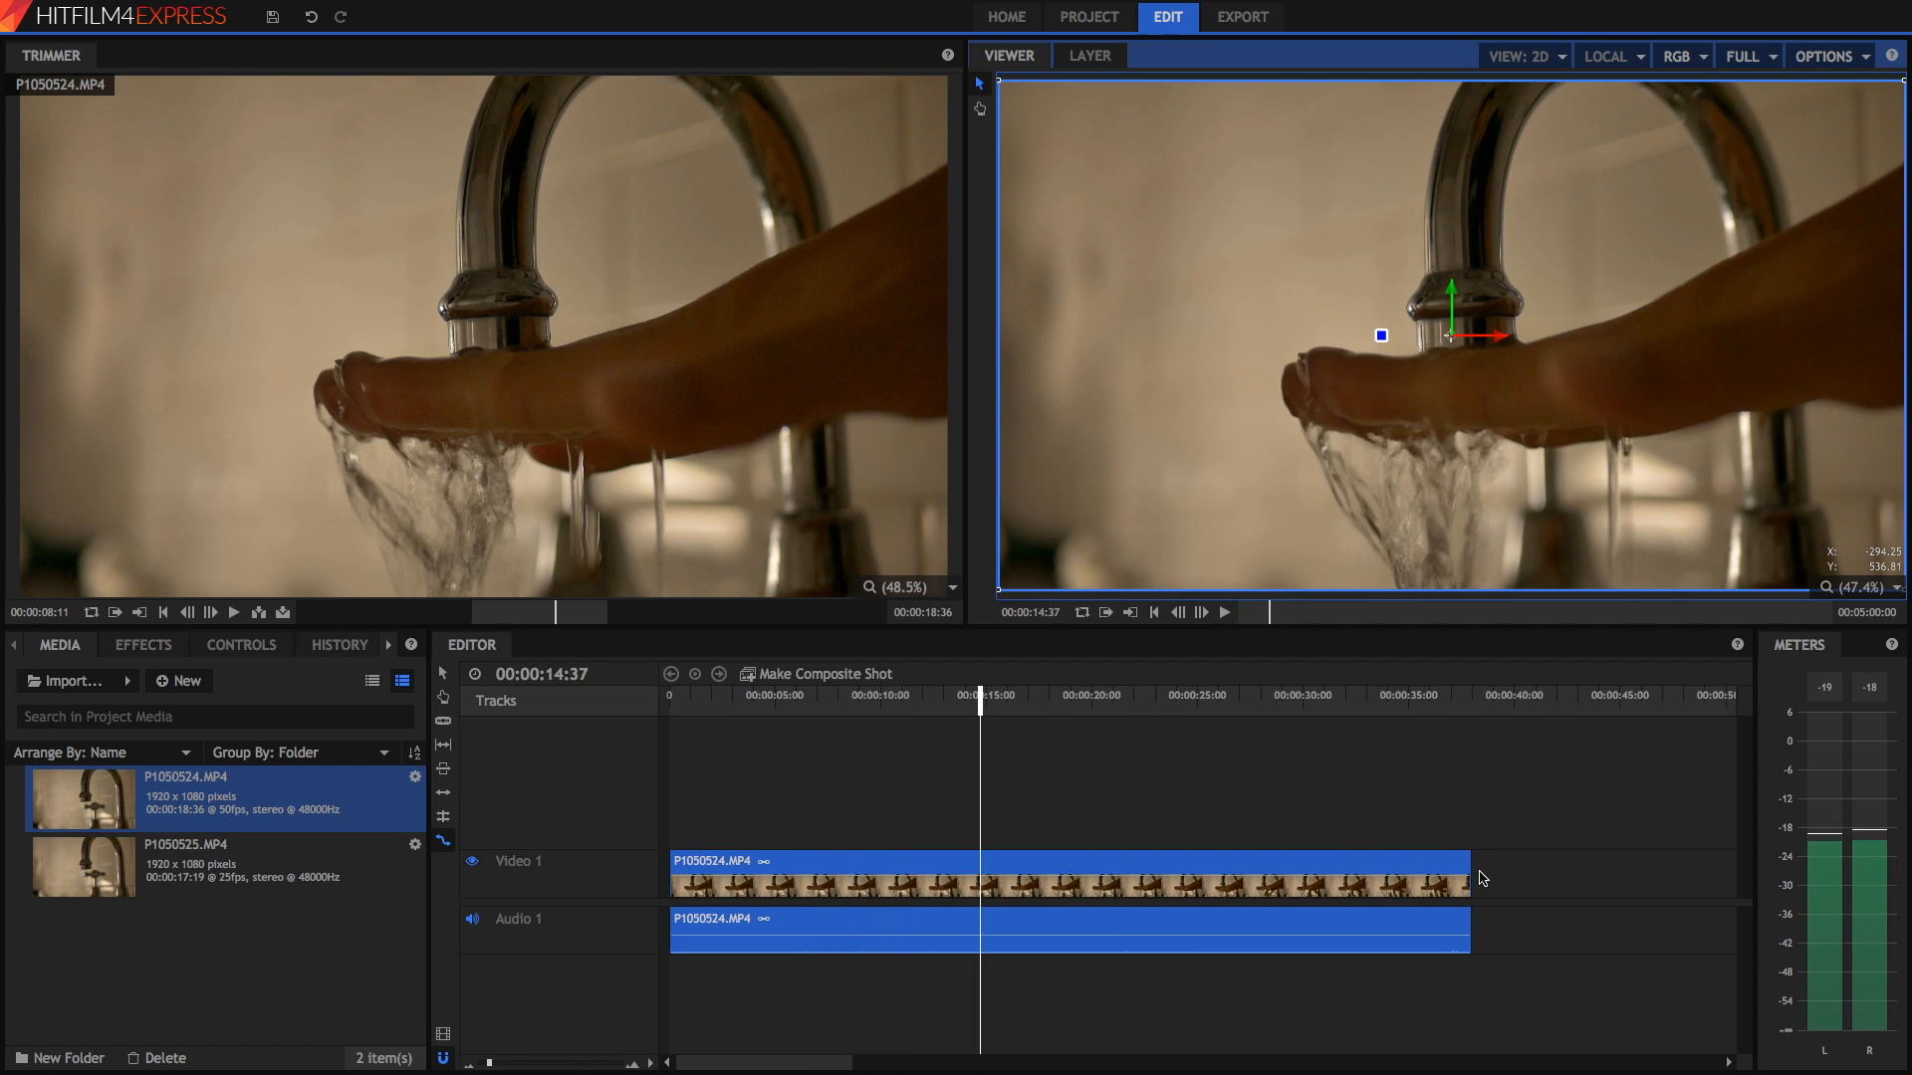
left_click_drag(673, 860, 725, 876)
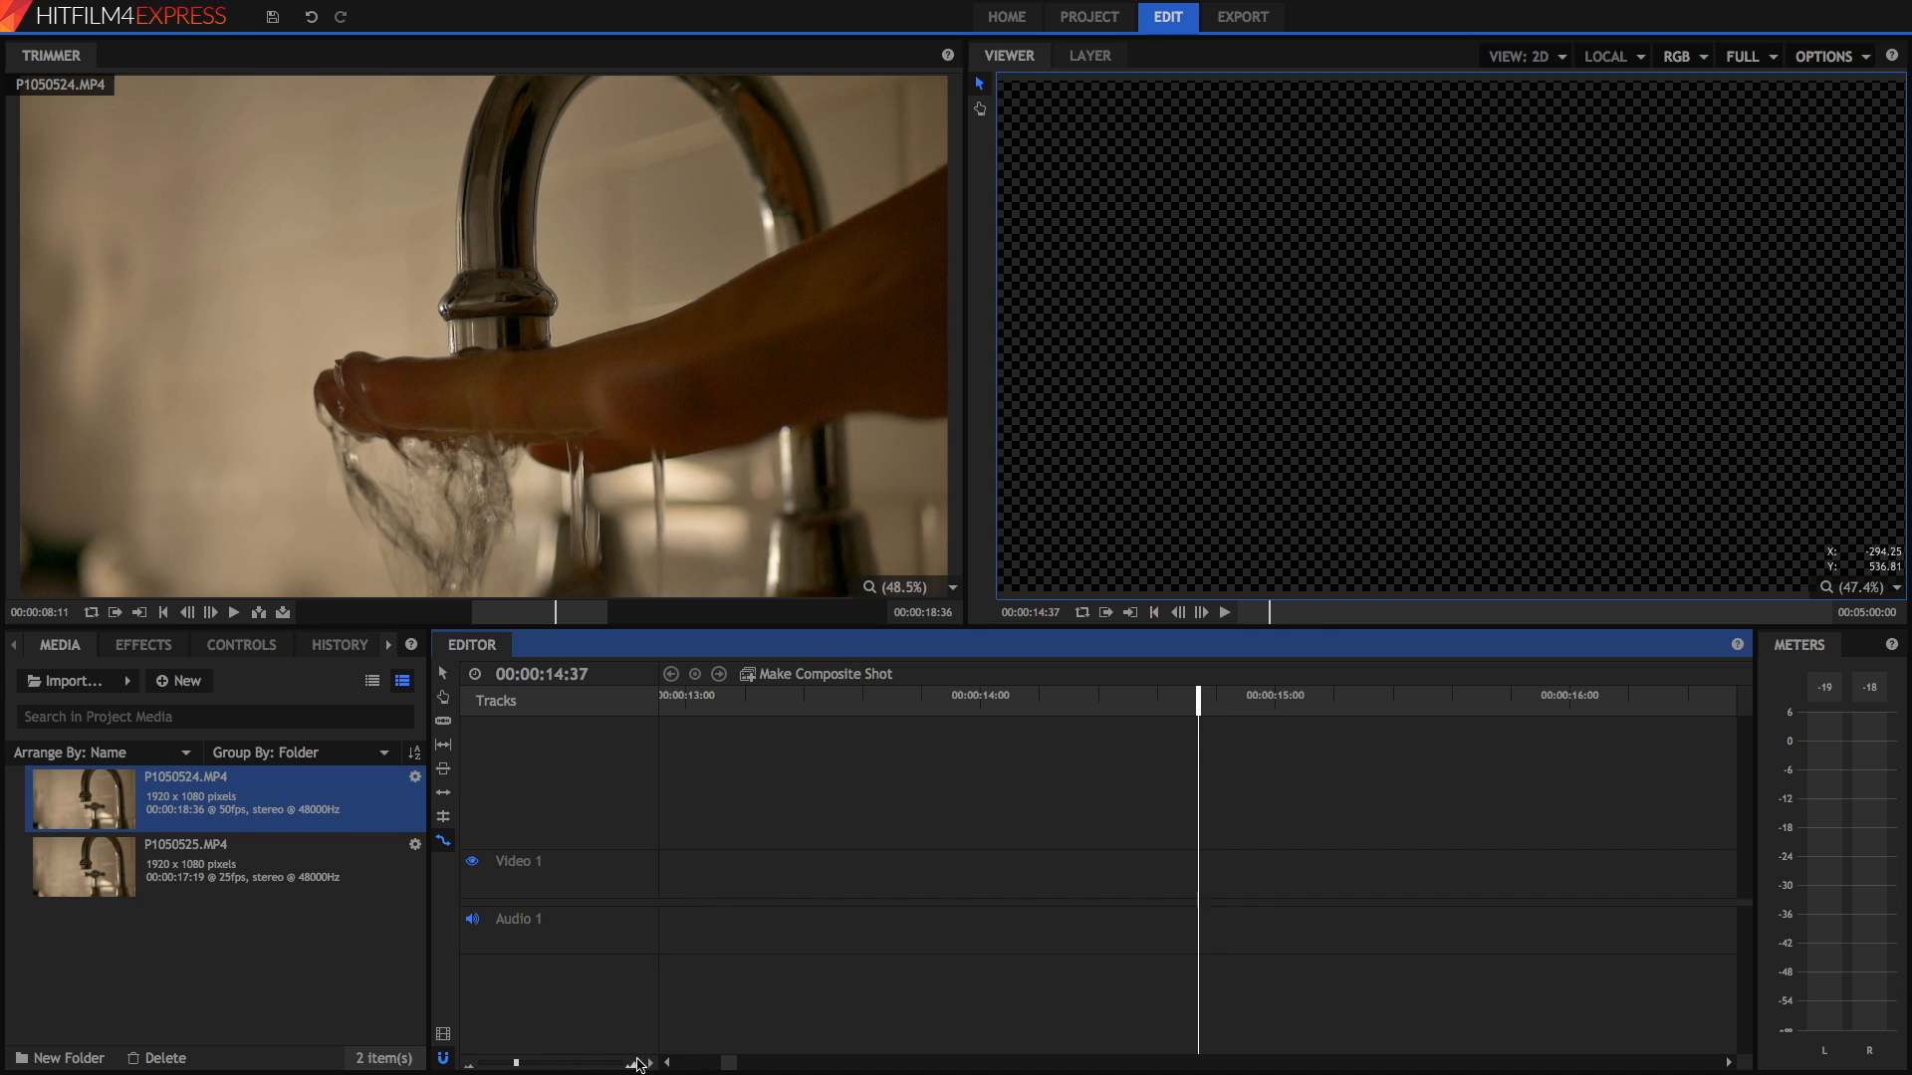
left_click_drag(79, 798, 737, 872)
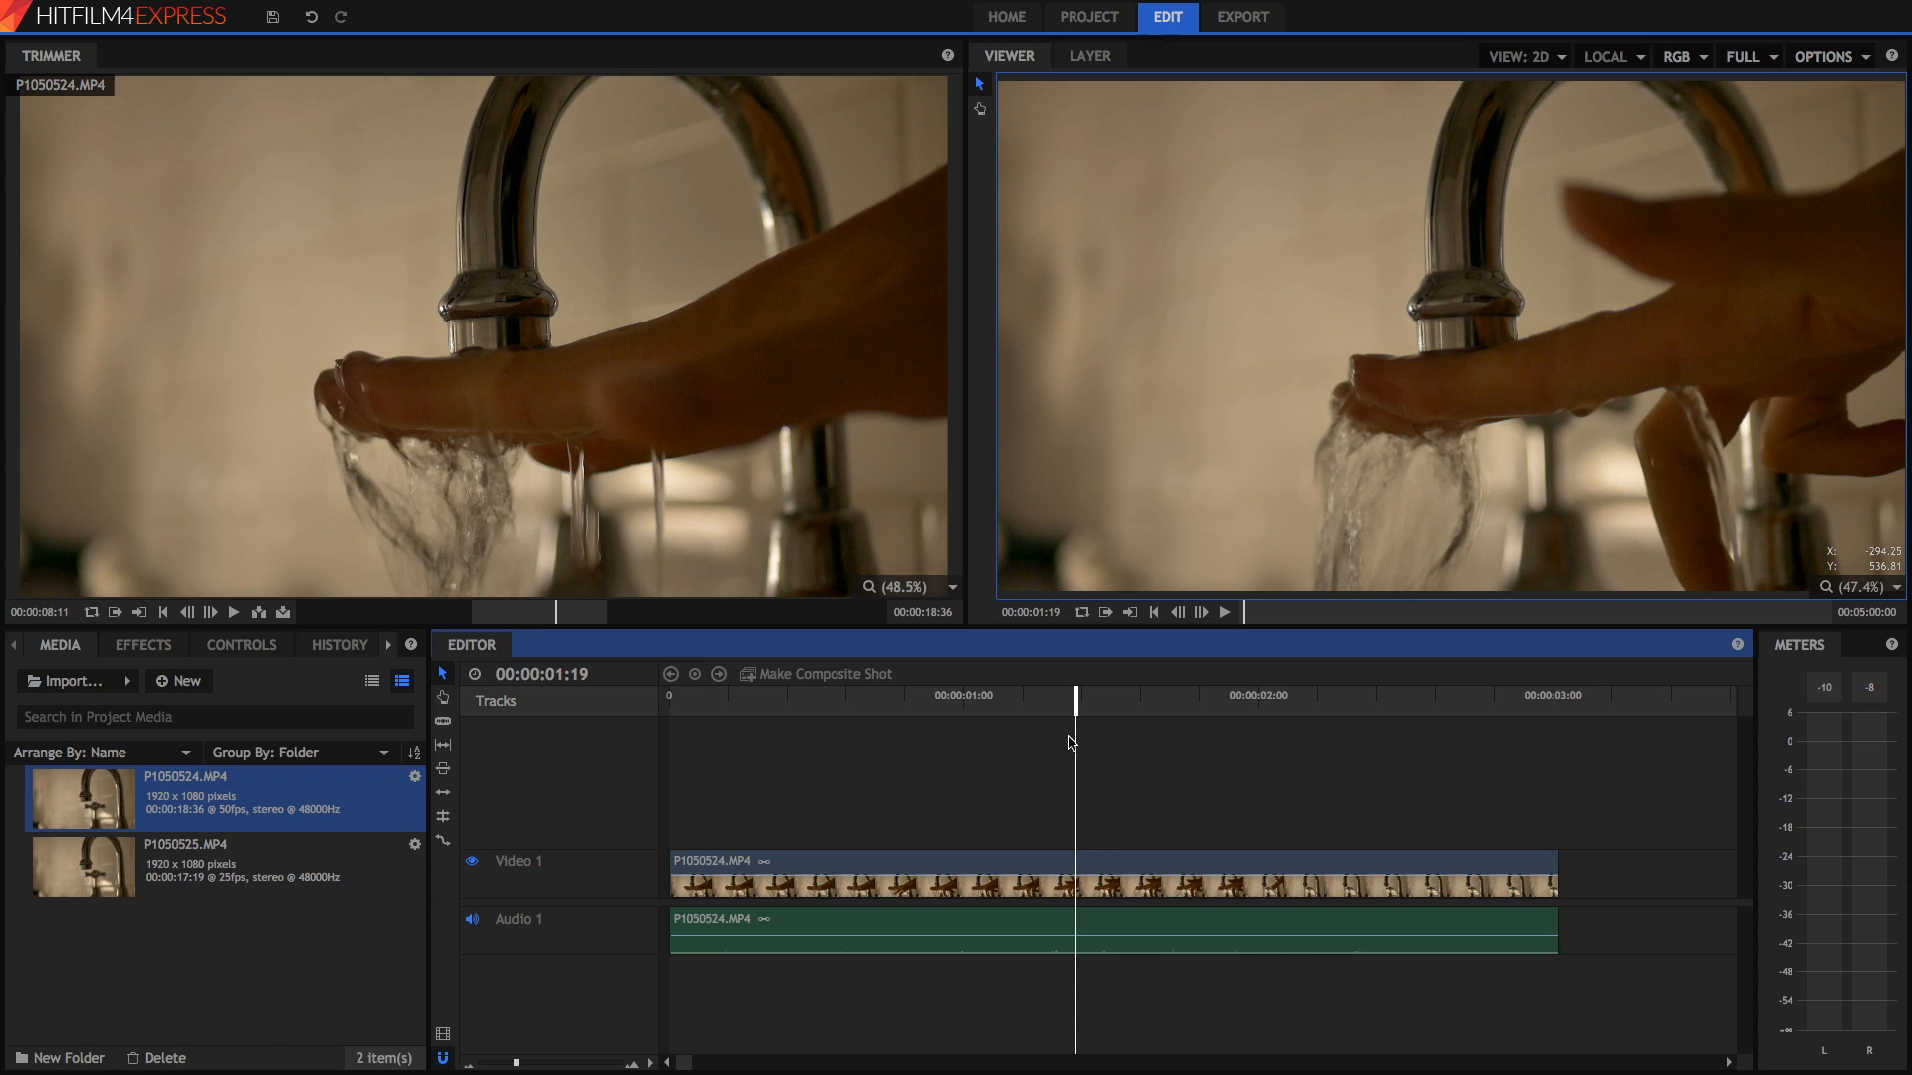
mouse_move(438, 849)
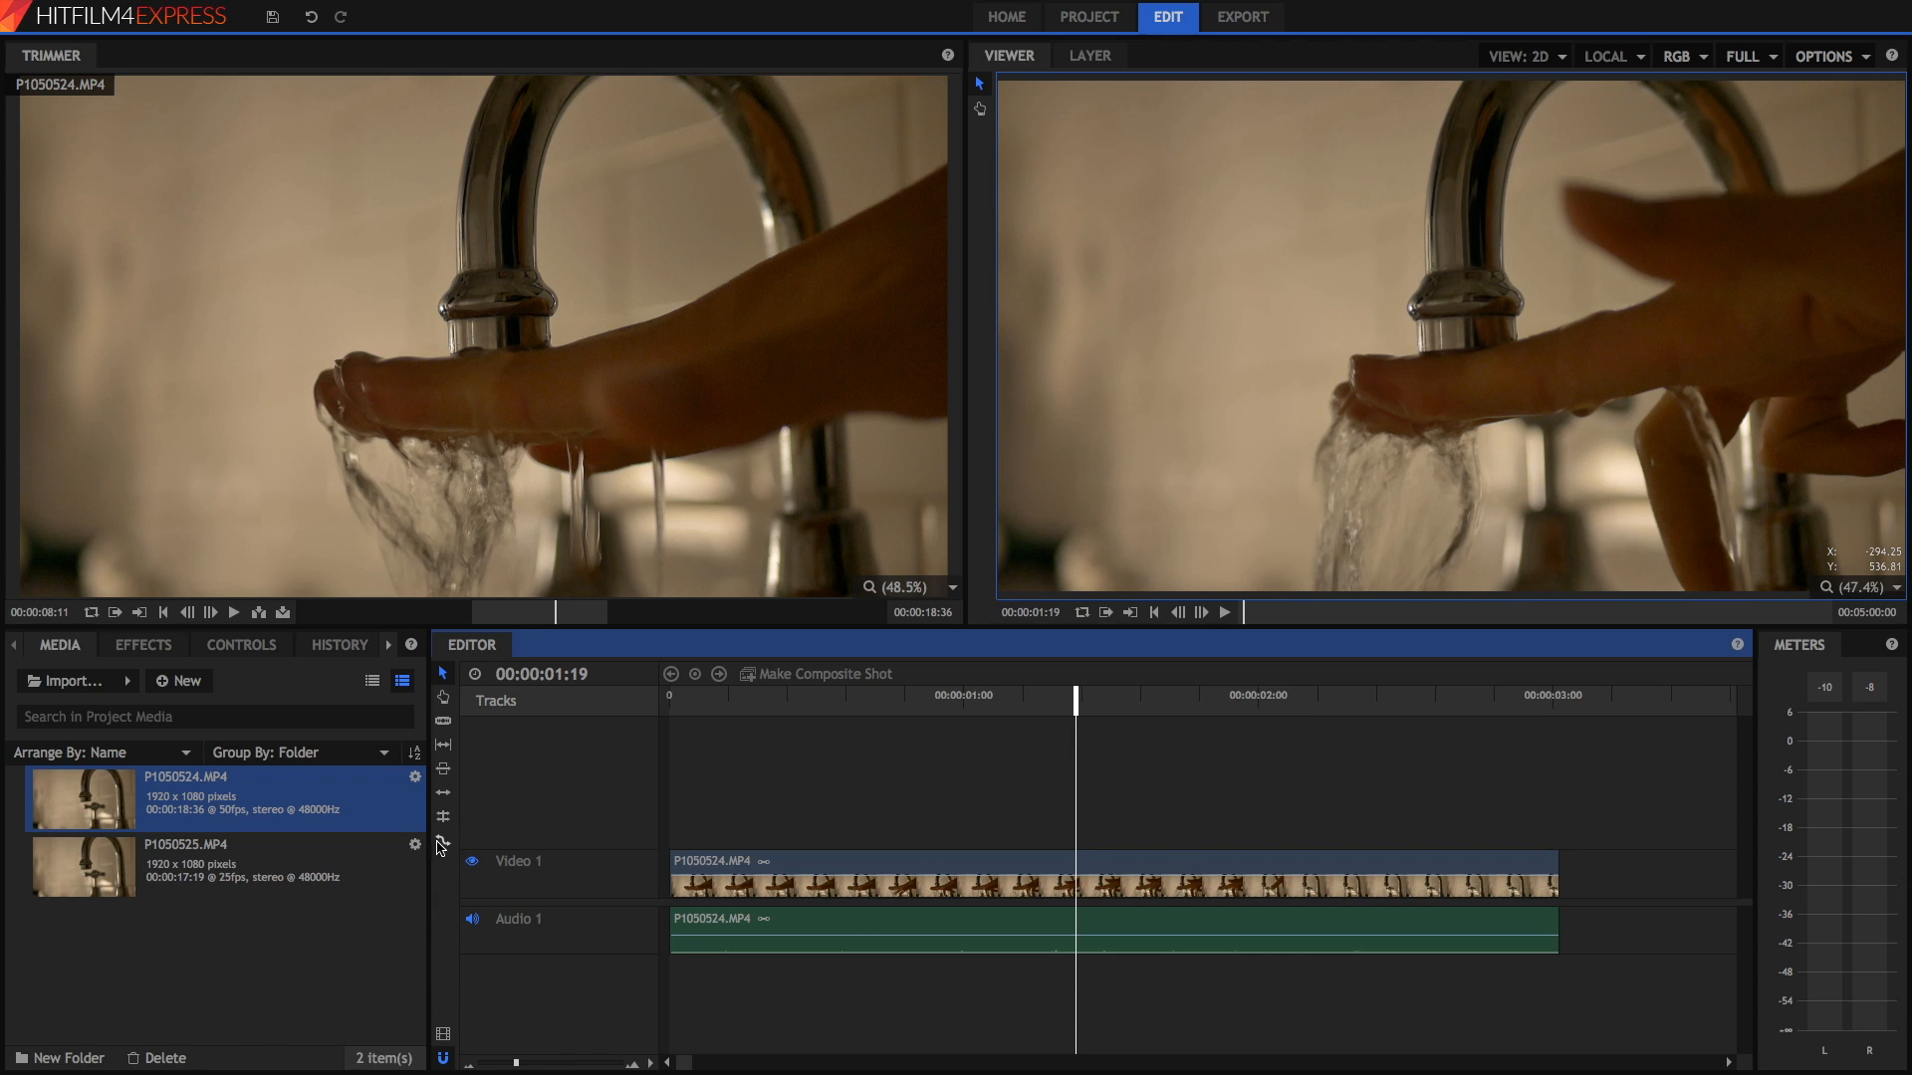
mouse_move(702, 871)
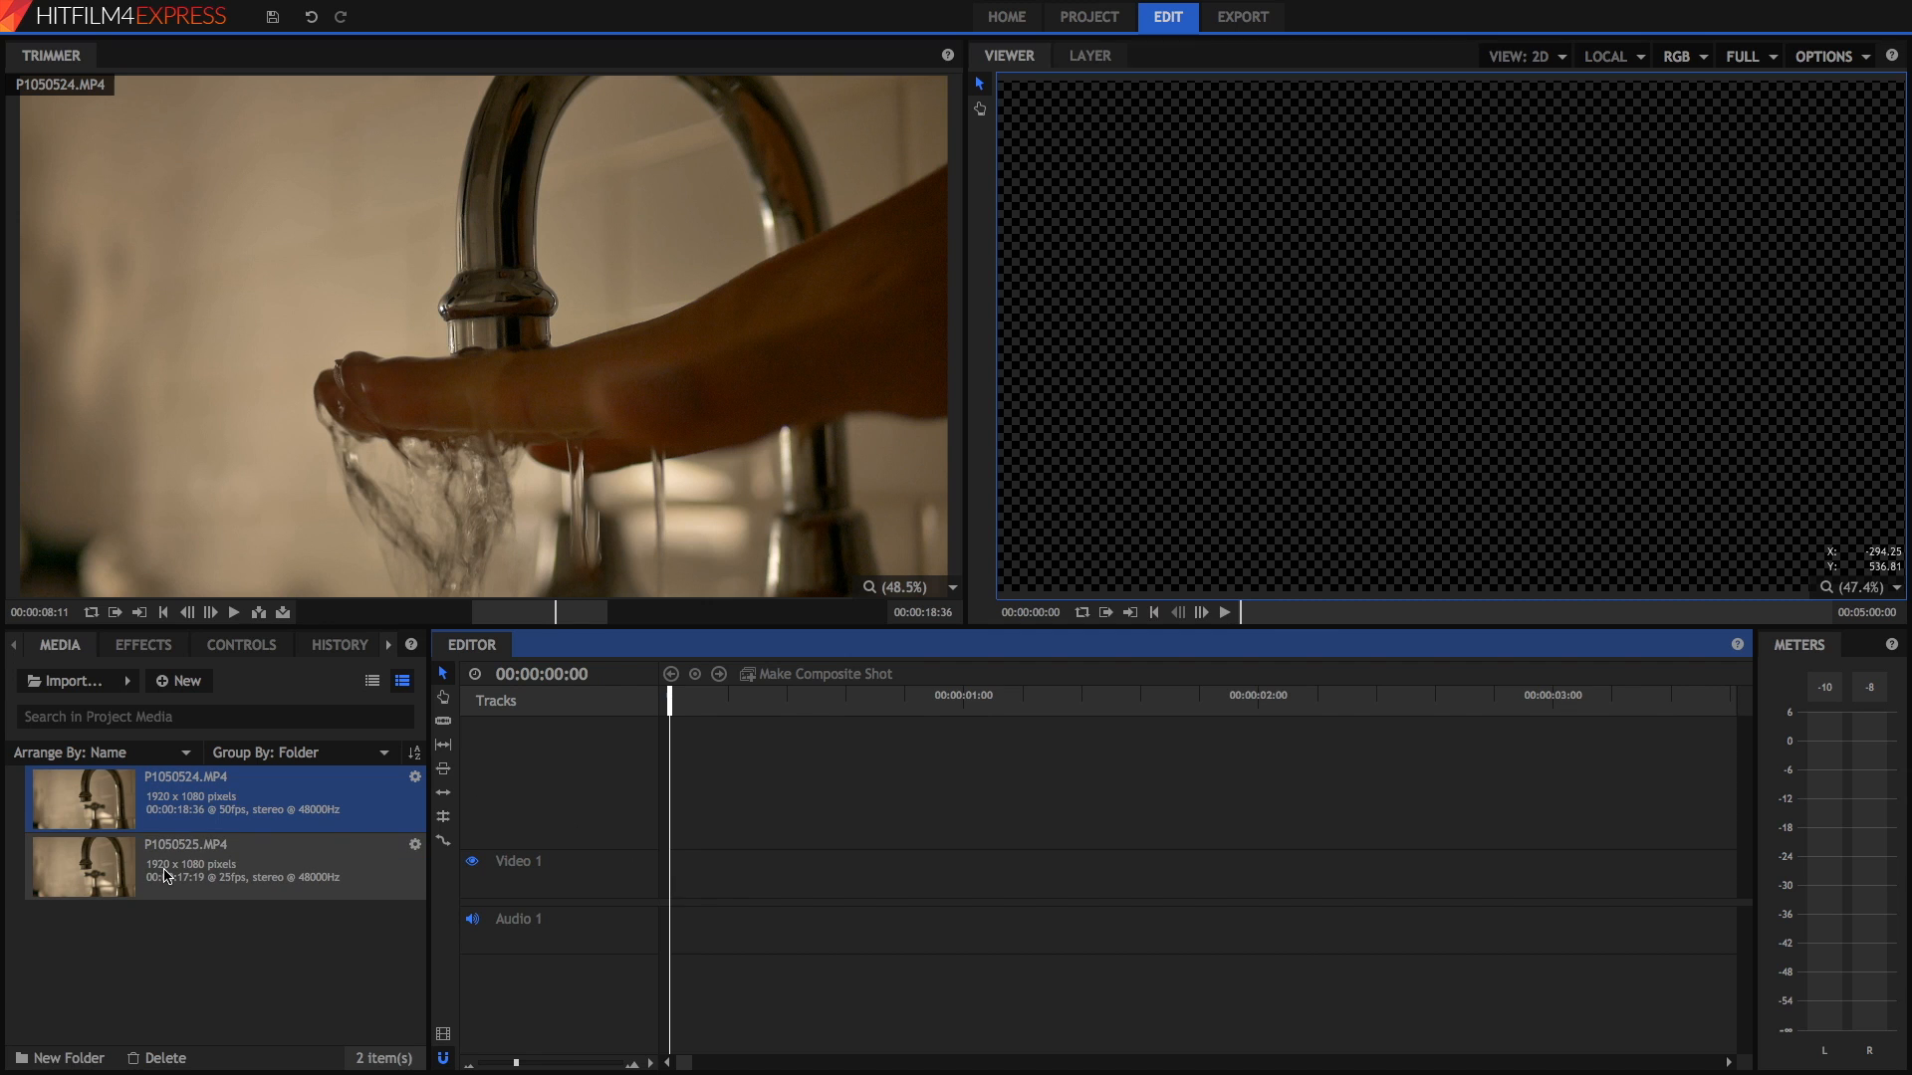
Add P1050525 to the timeline matching sequence settings, stretch it longer, and play it
double_click(183, 867)
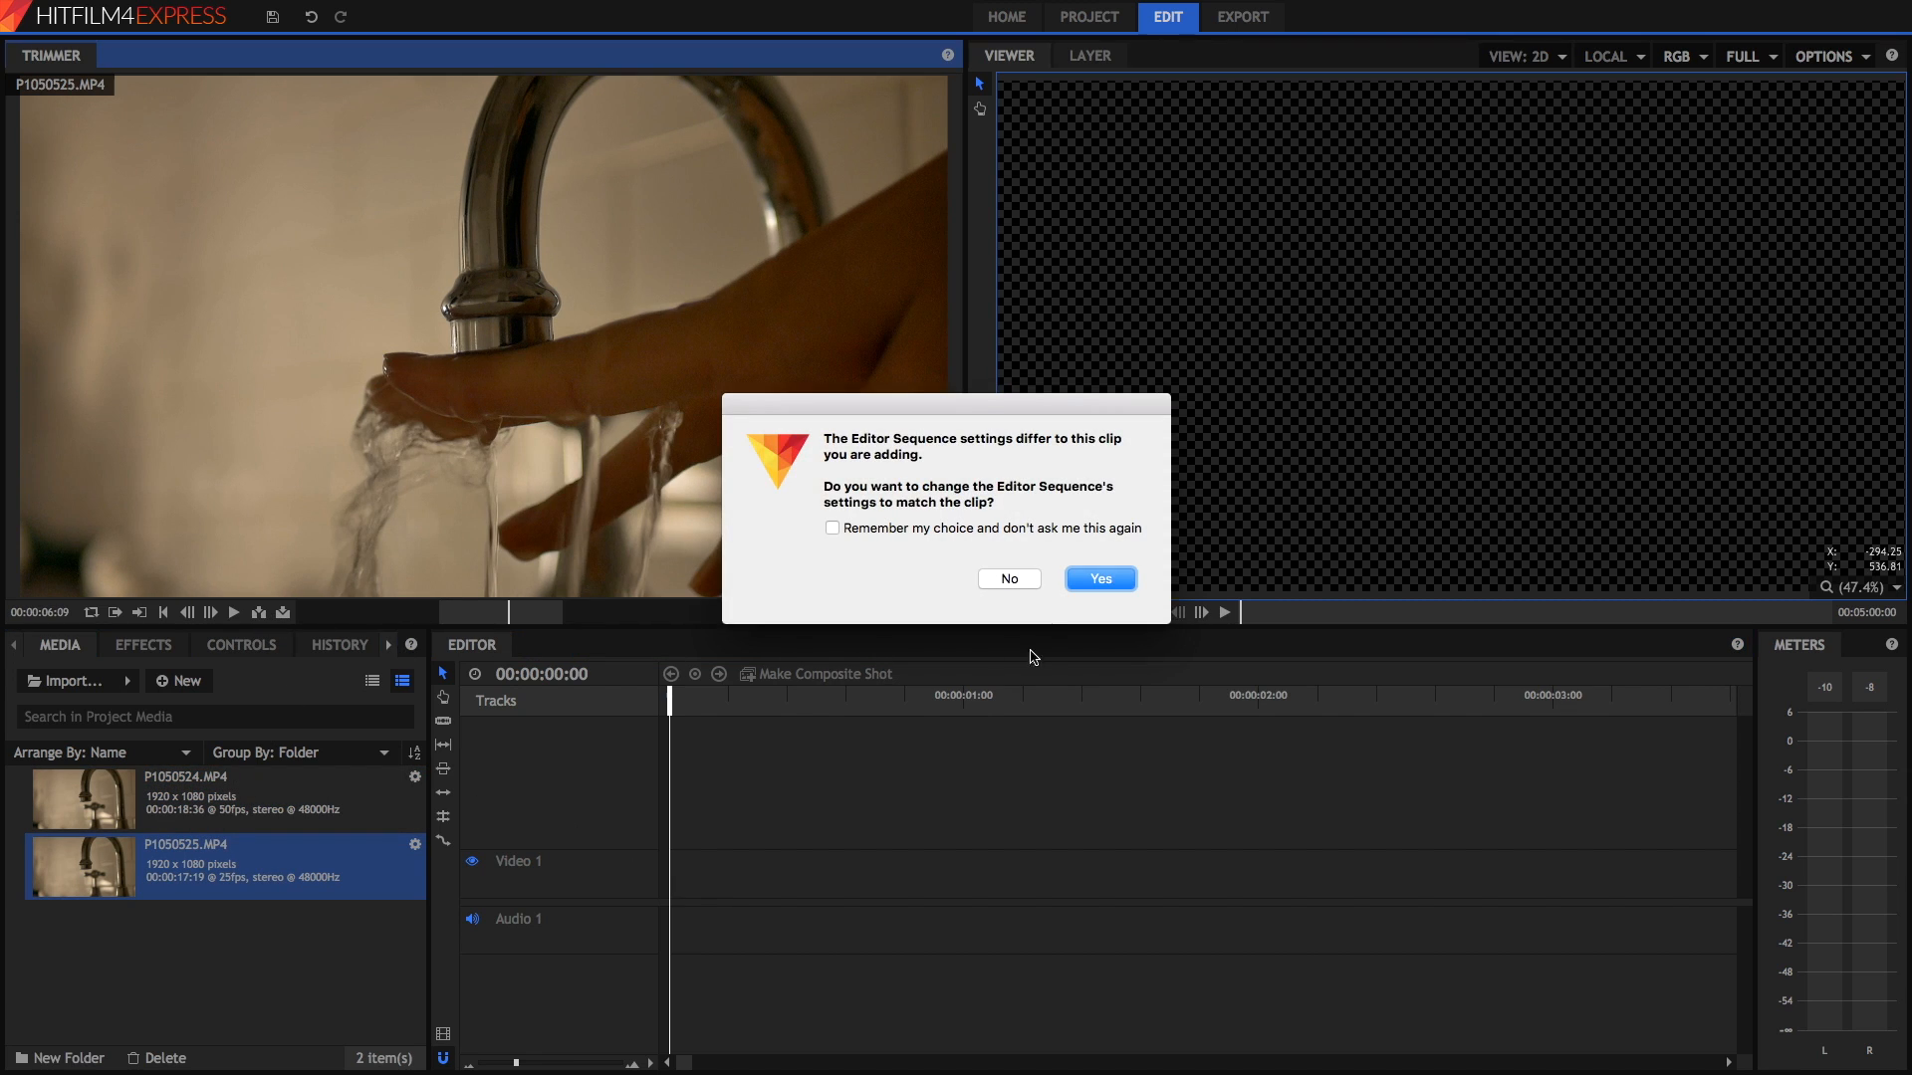
left_click(1095, 578)
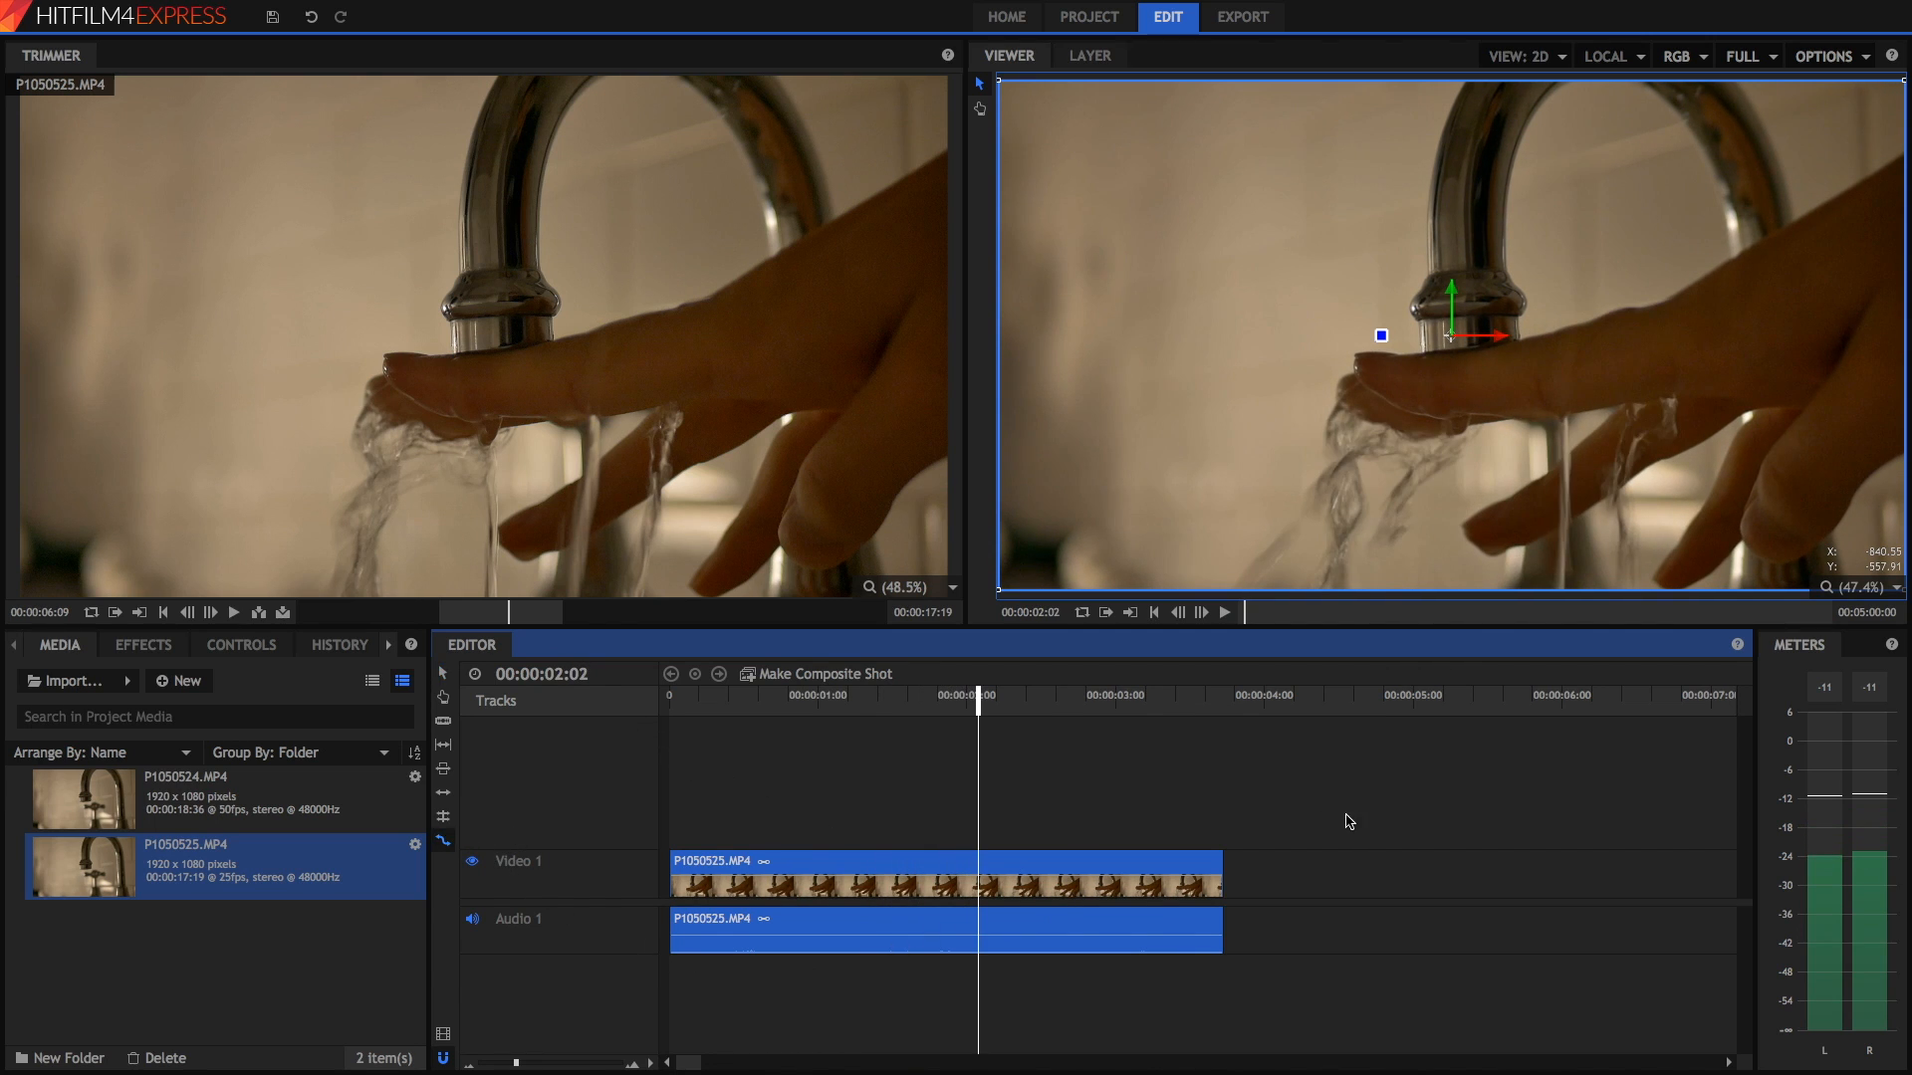
left_click_drag(1219, 873, 1506, 872)
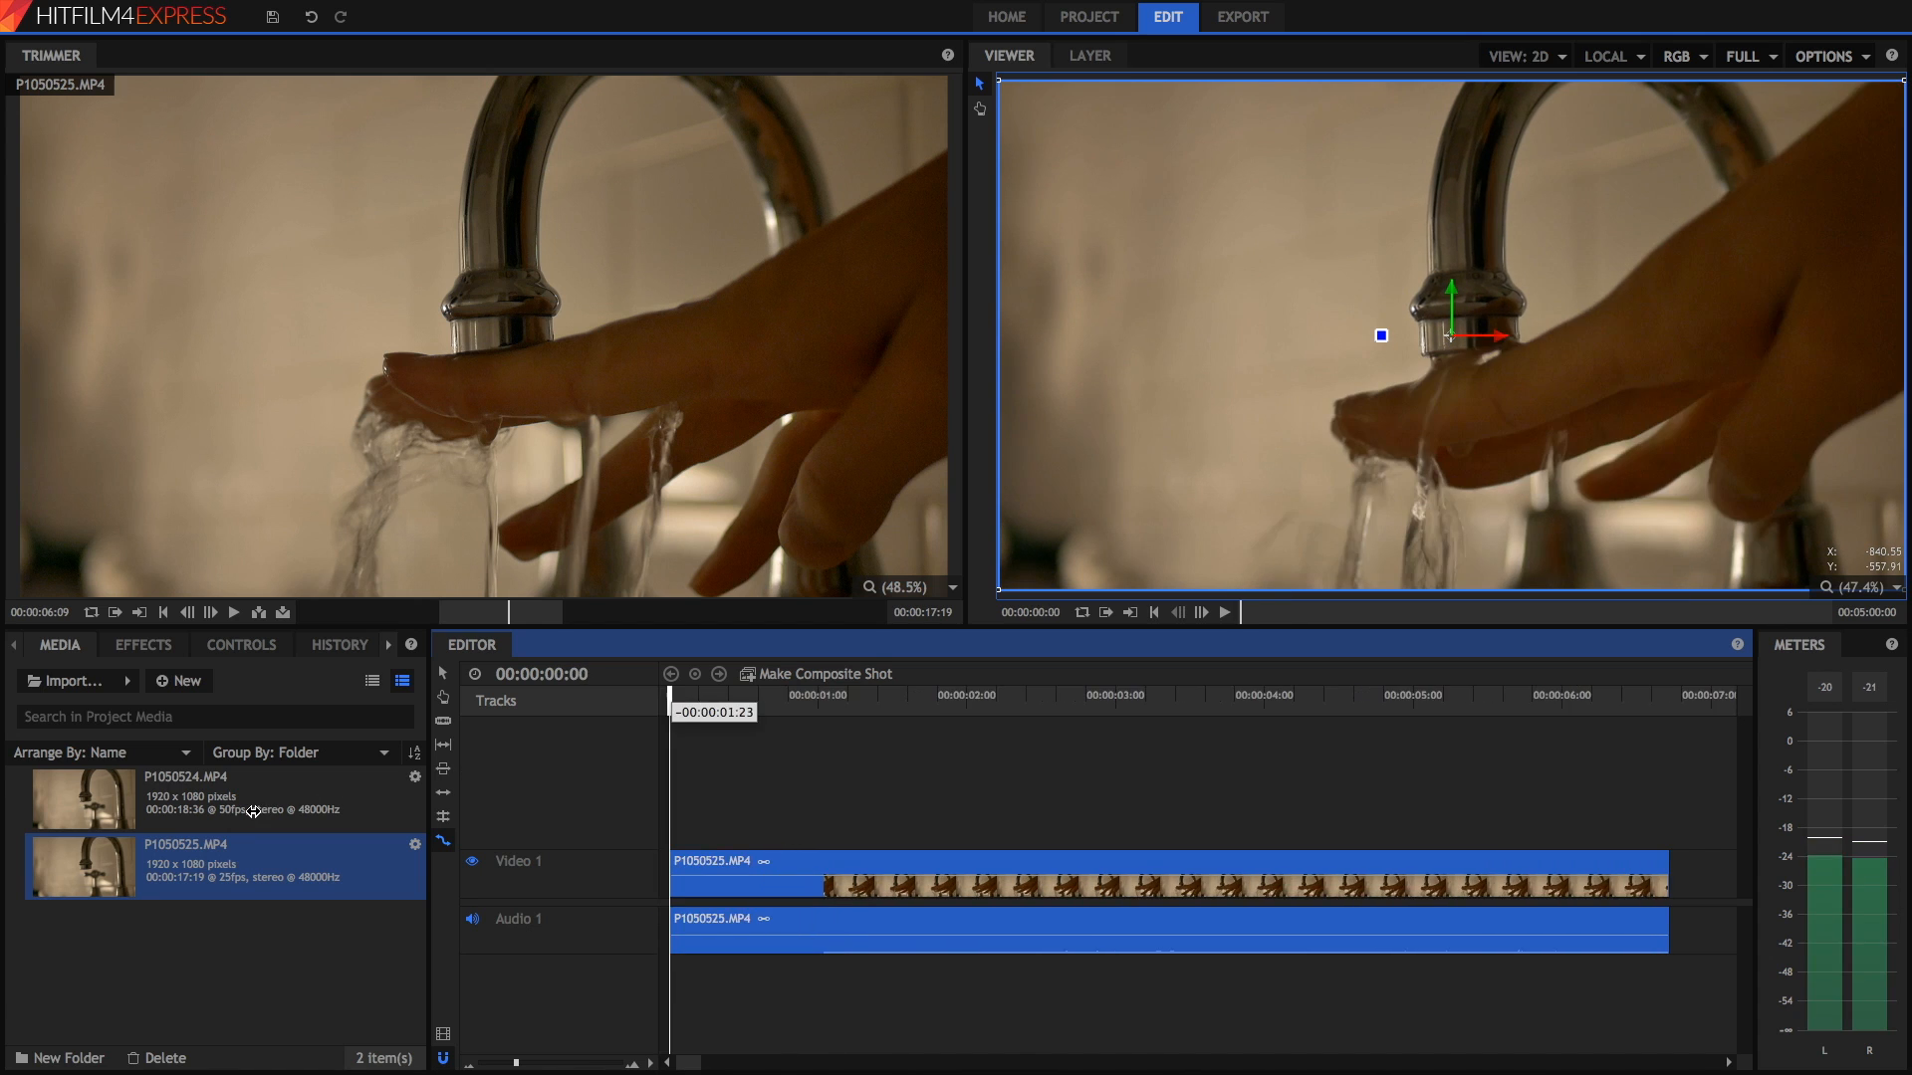
left_click(1209, 611)
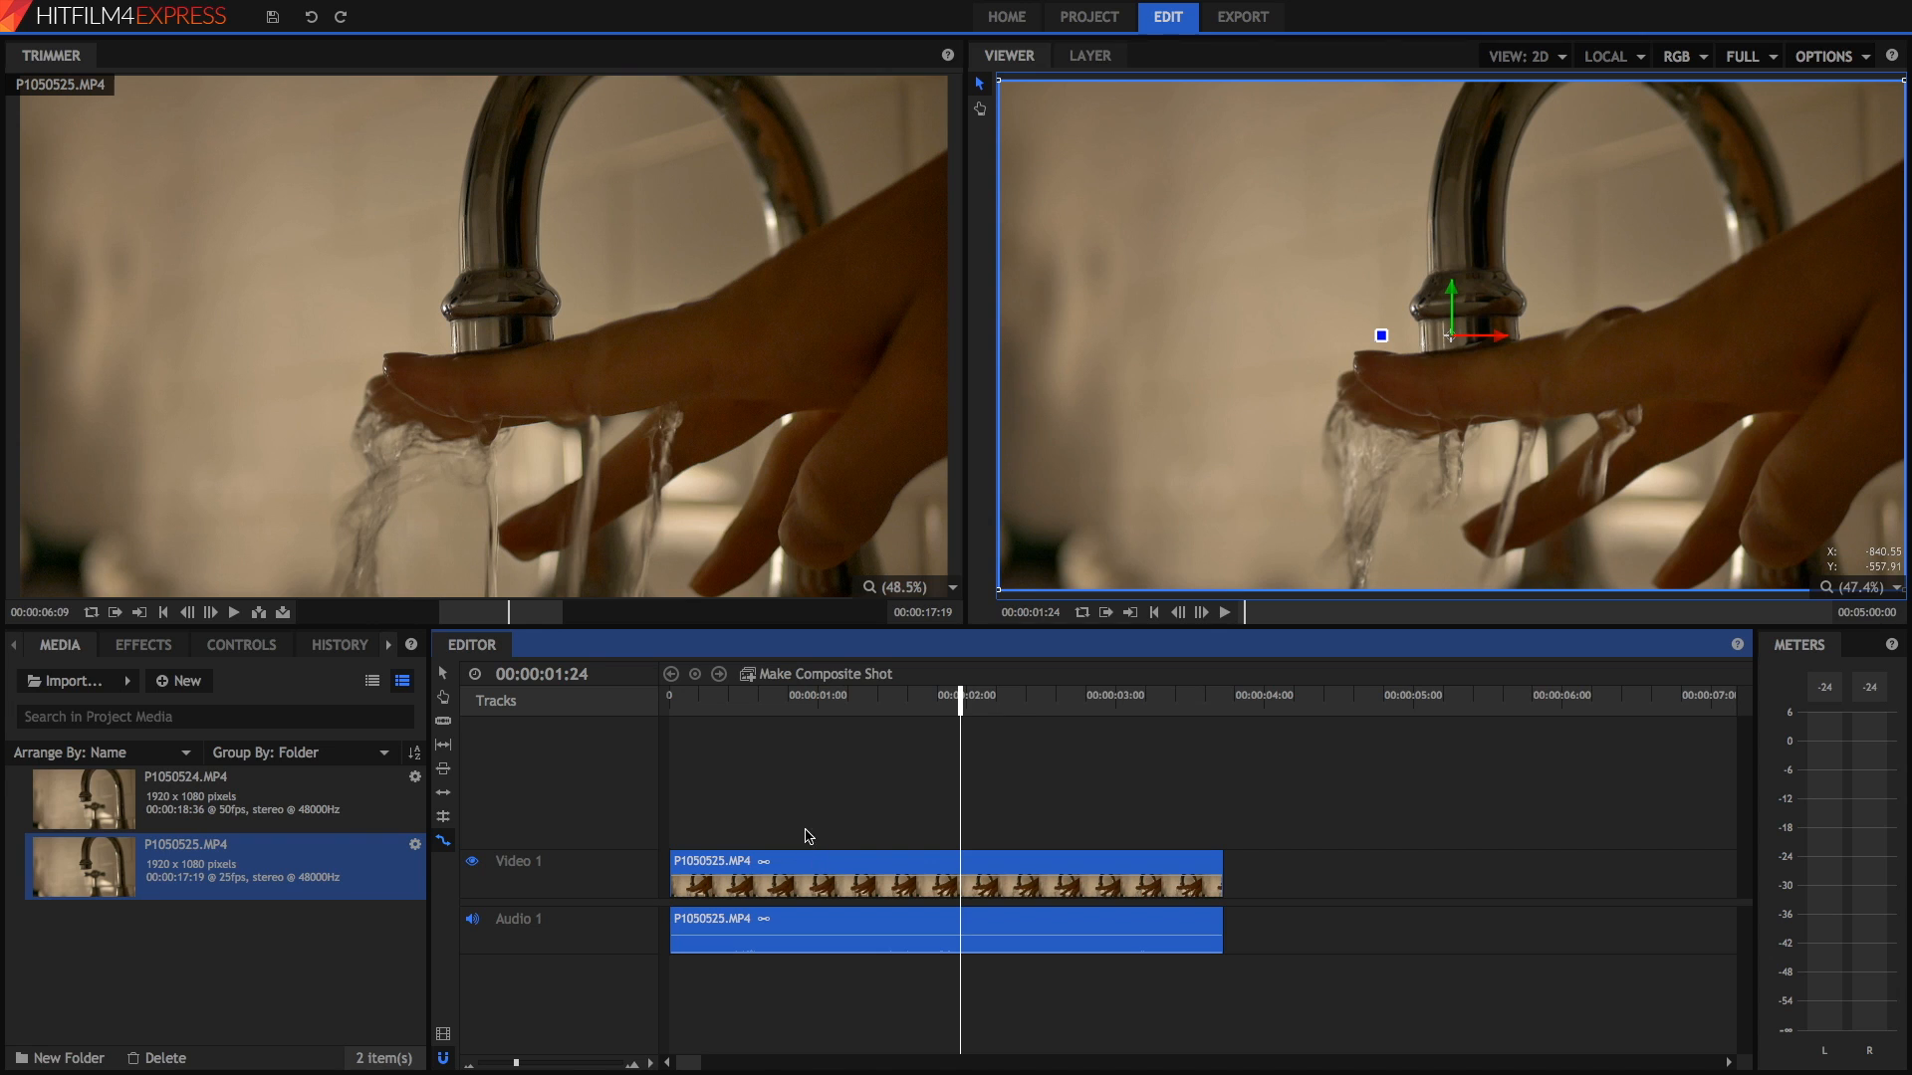
Select P1050525, expand its Speed effect settings, and play the half-speed clip
left_click(143, 644)
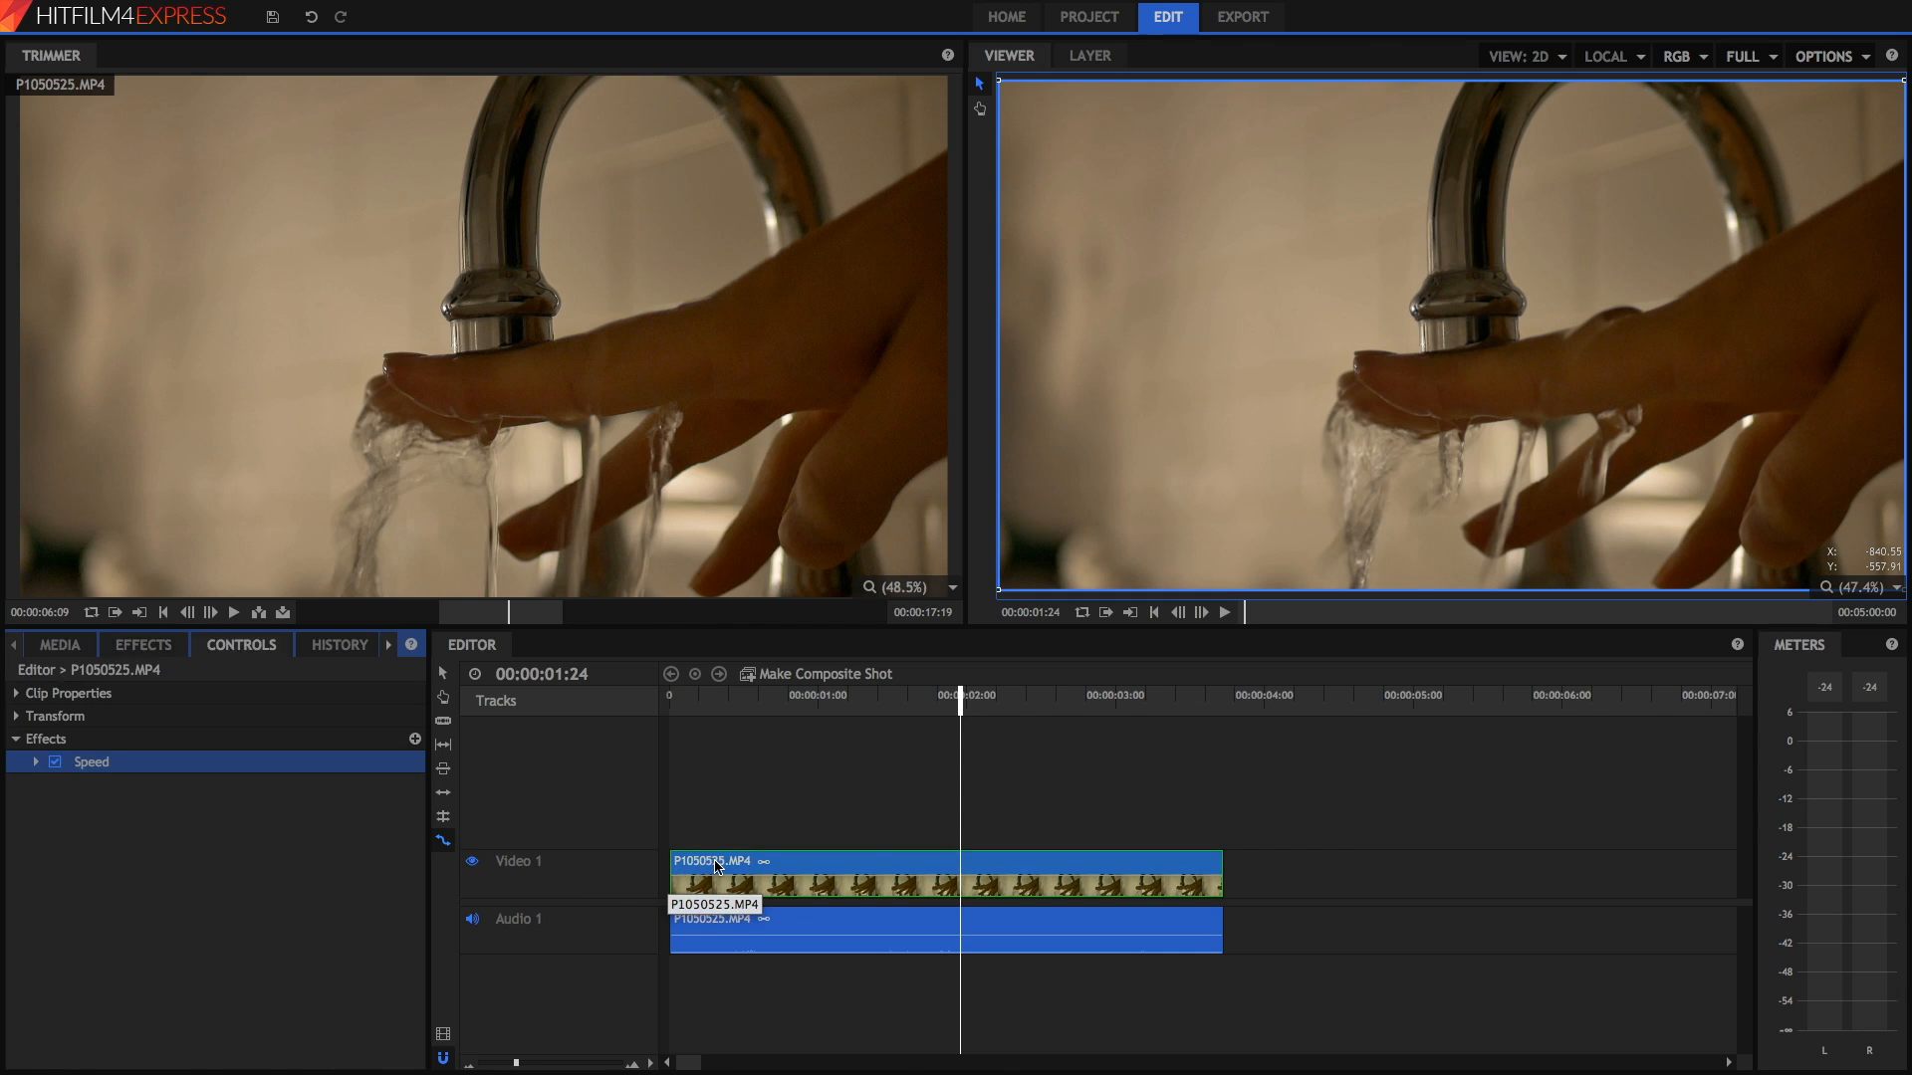
left_click(36, 762)
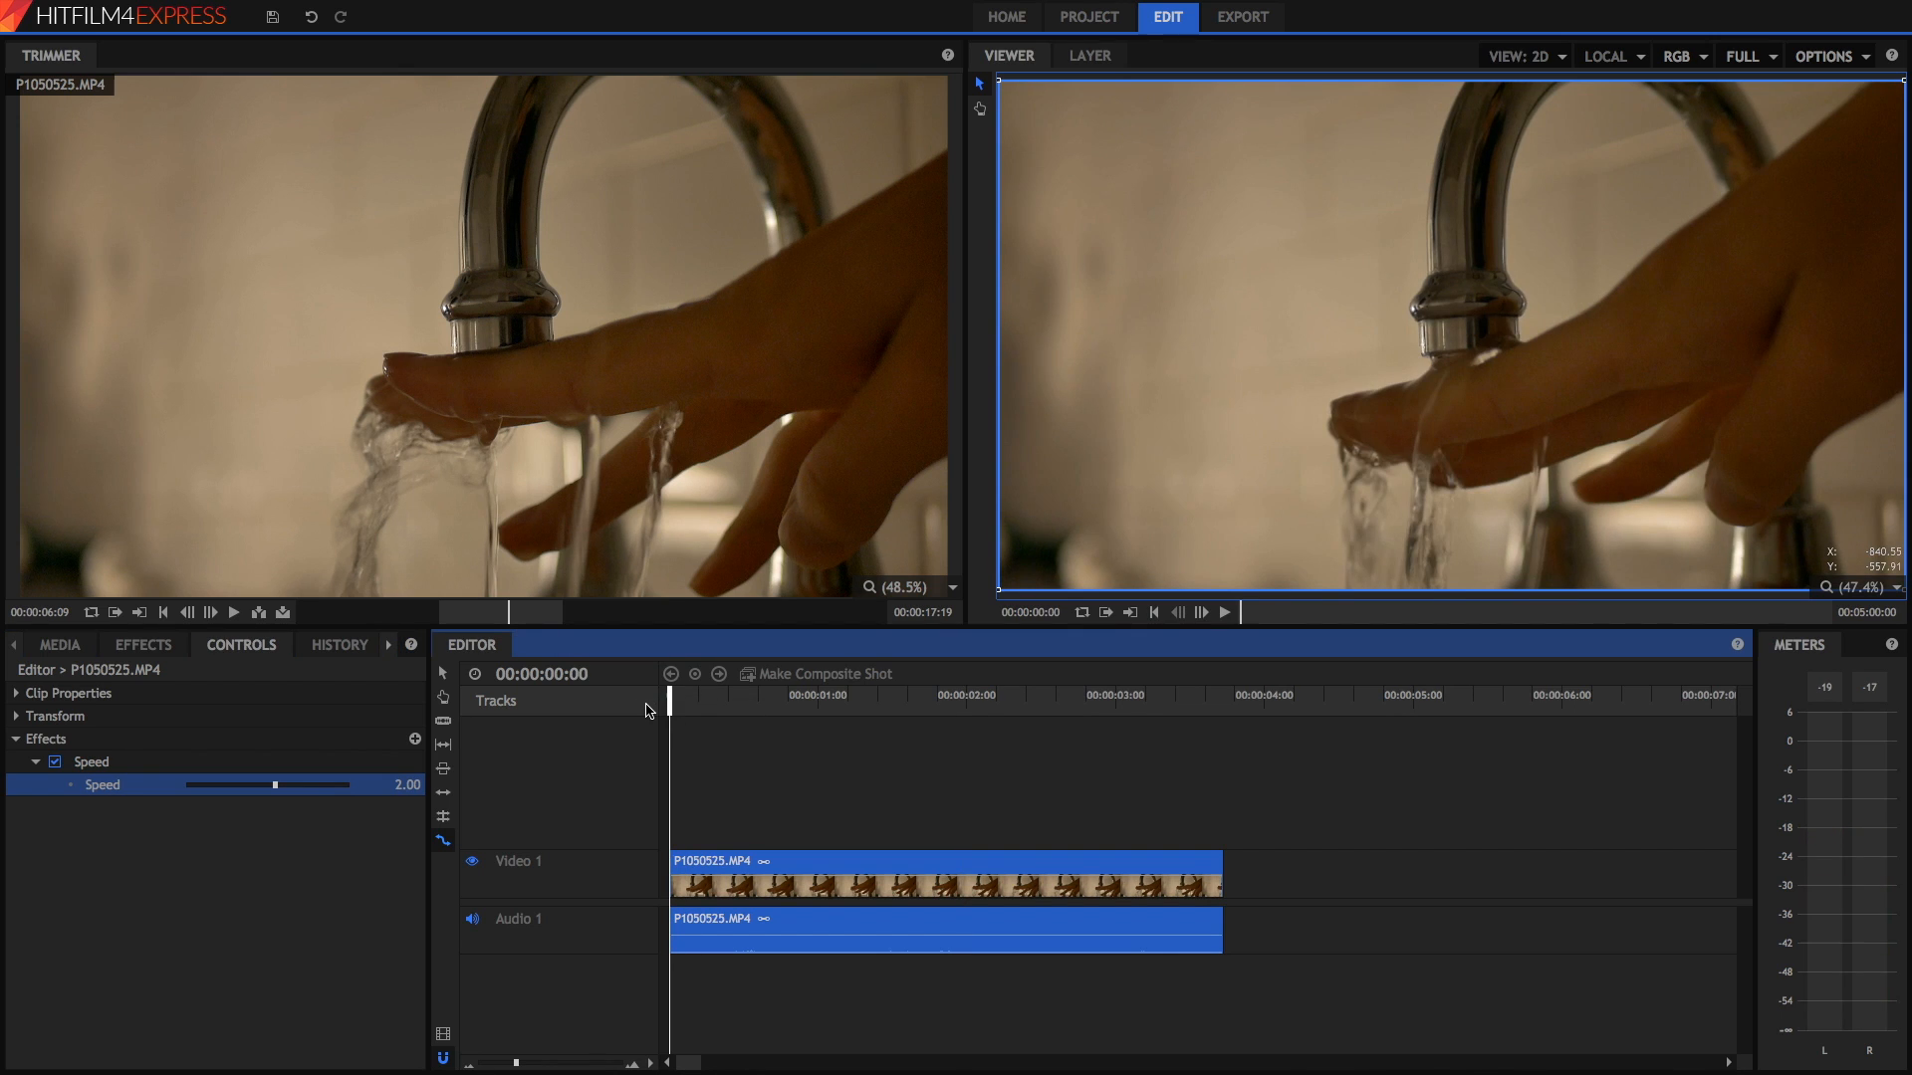
left_click(1222, 611)
type("0.5")
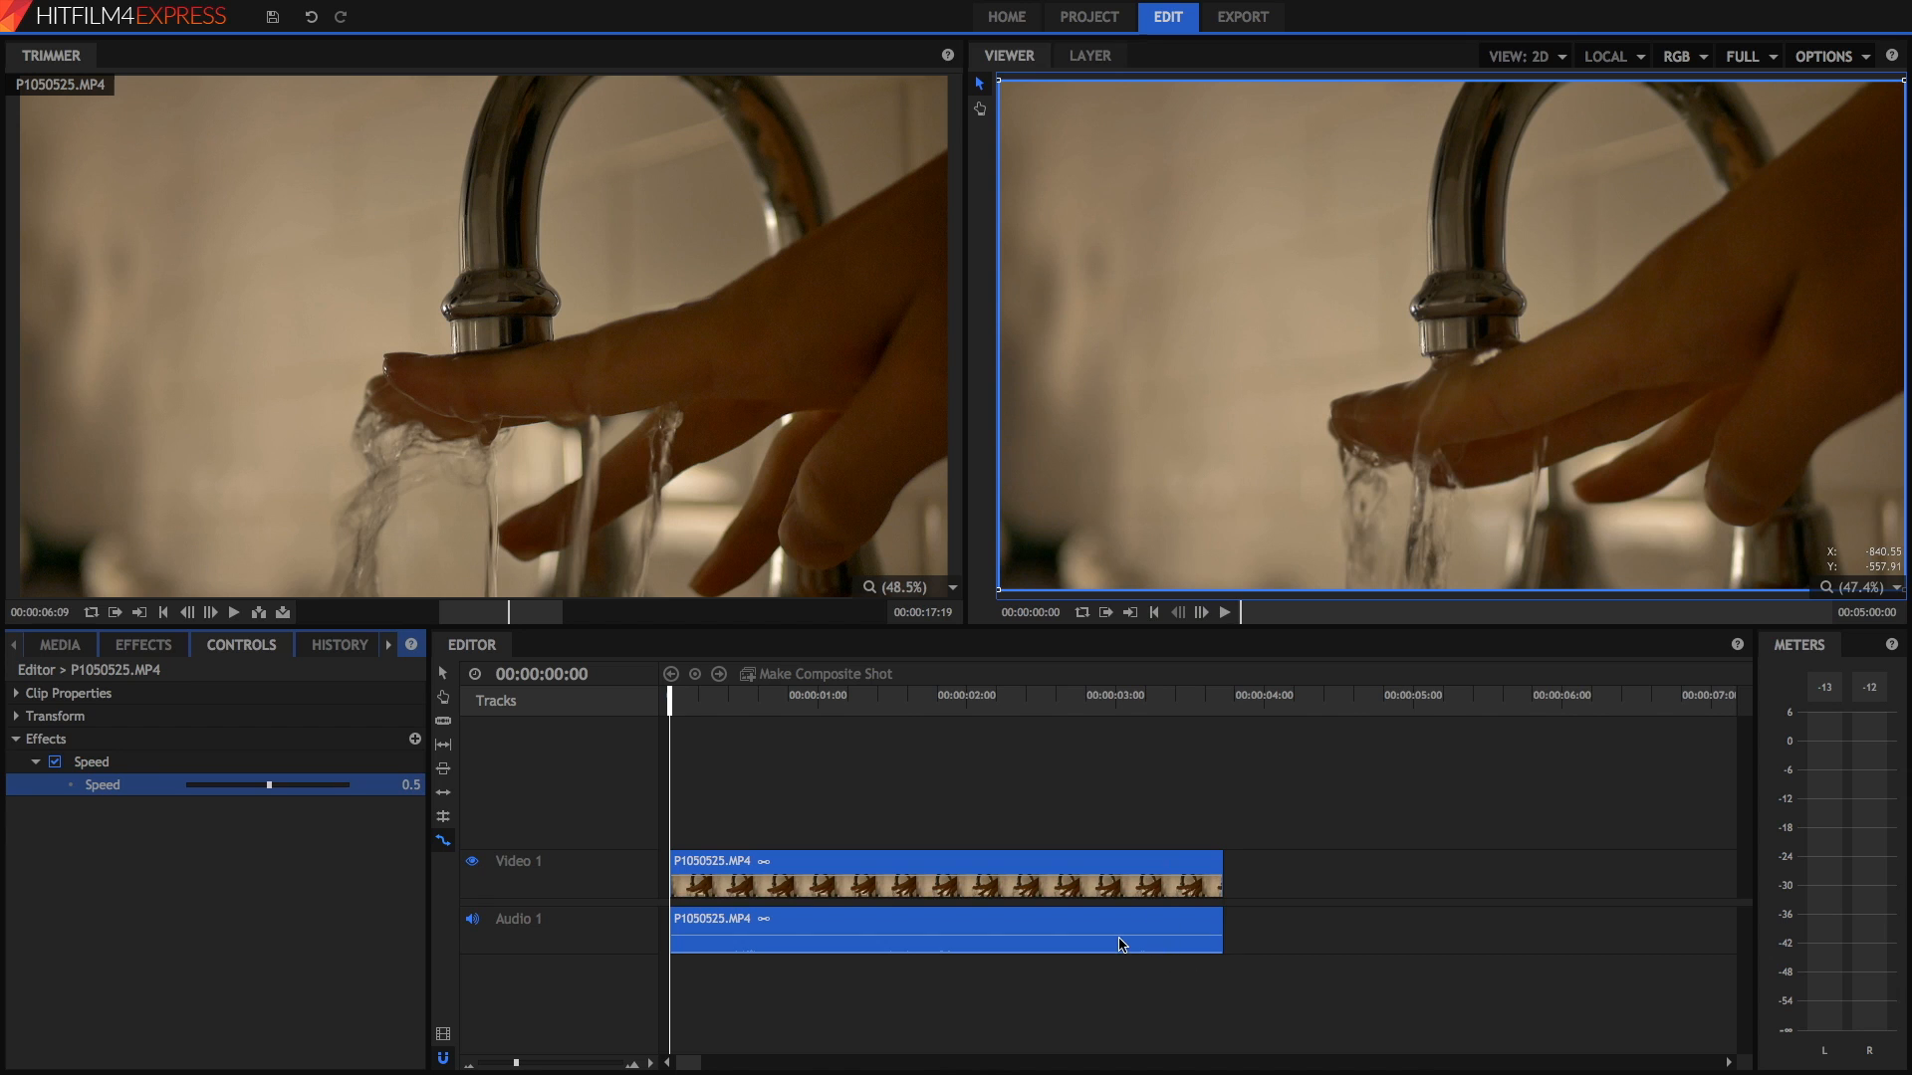
mouse_move(839, 719)
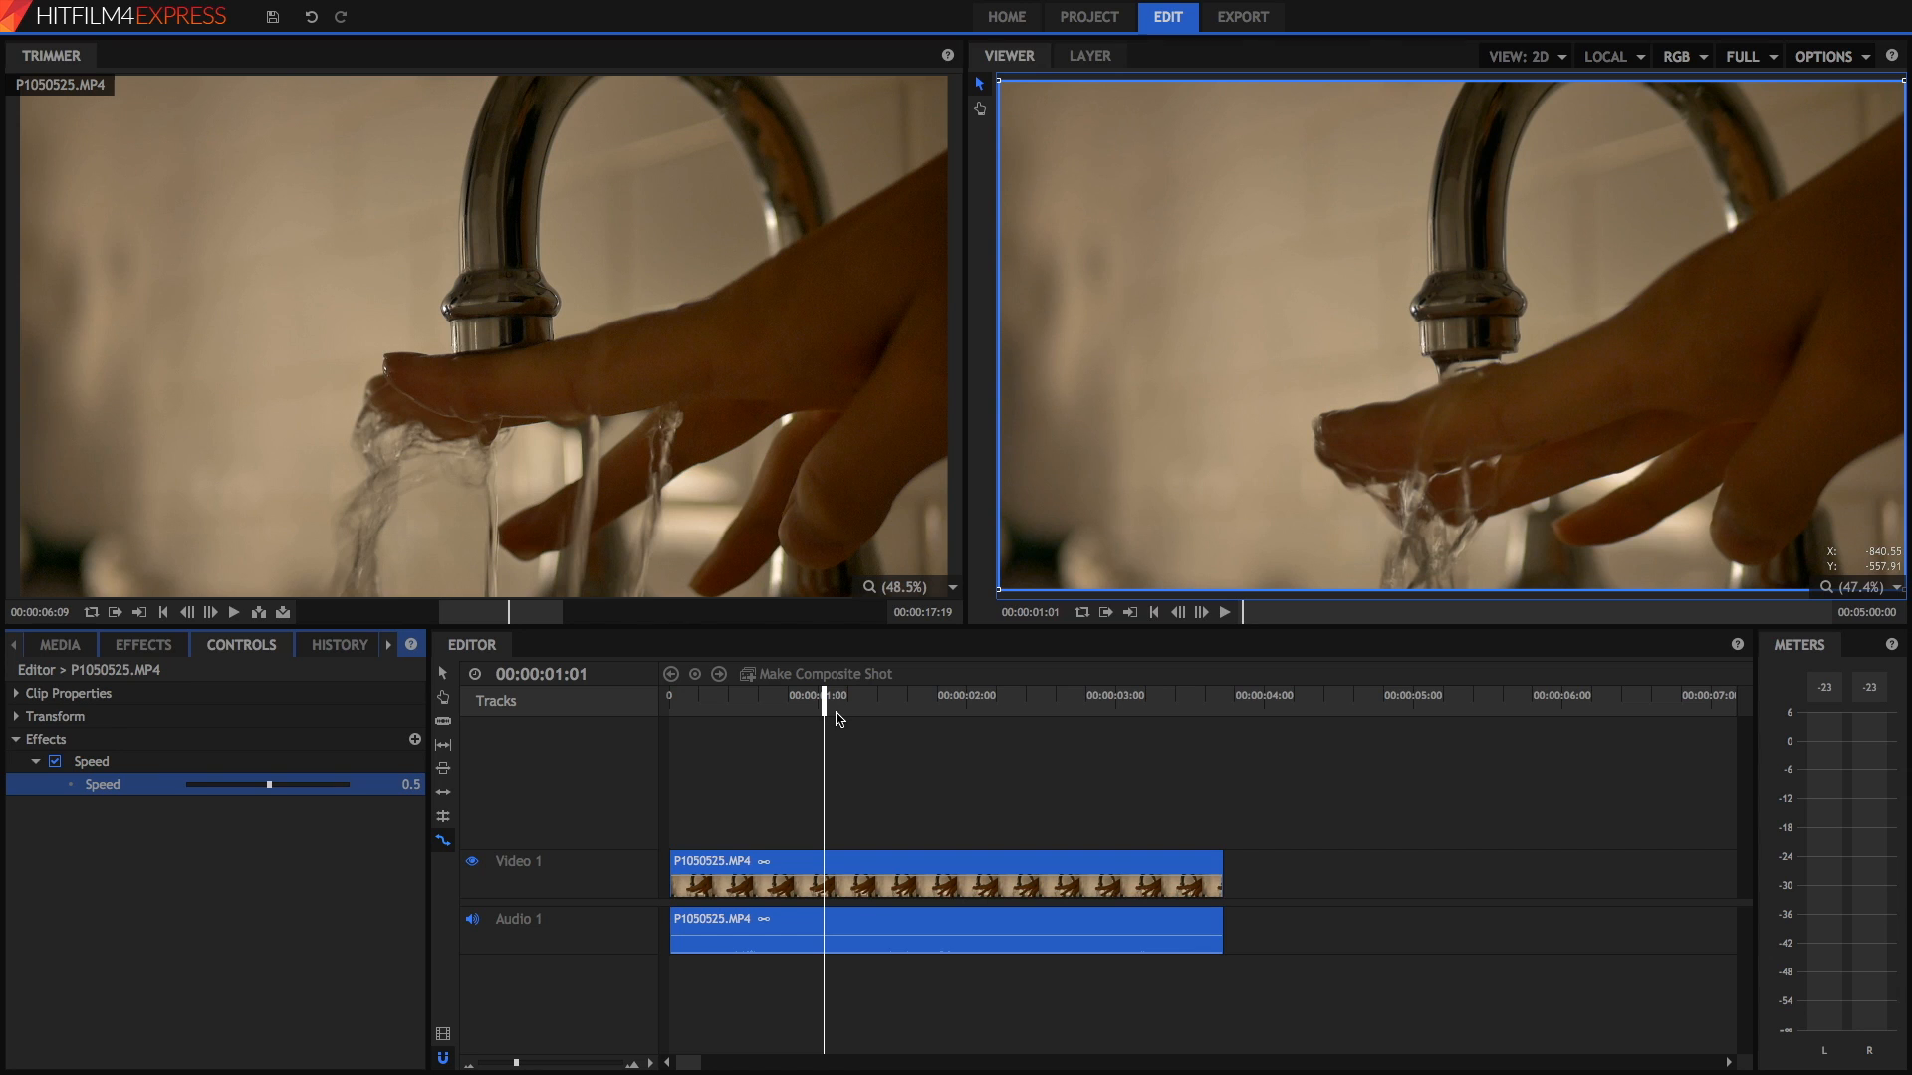
mouse_move(757, 735)
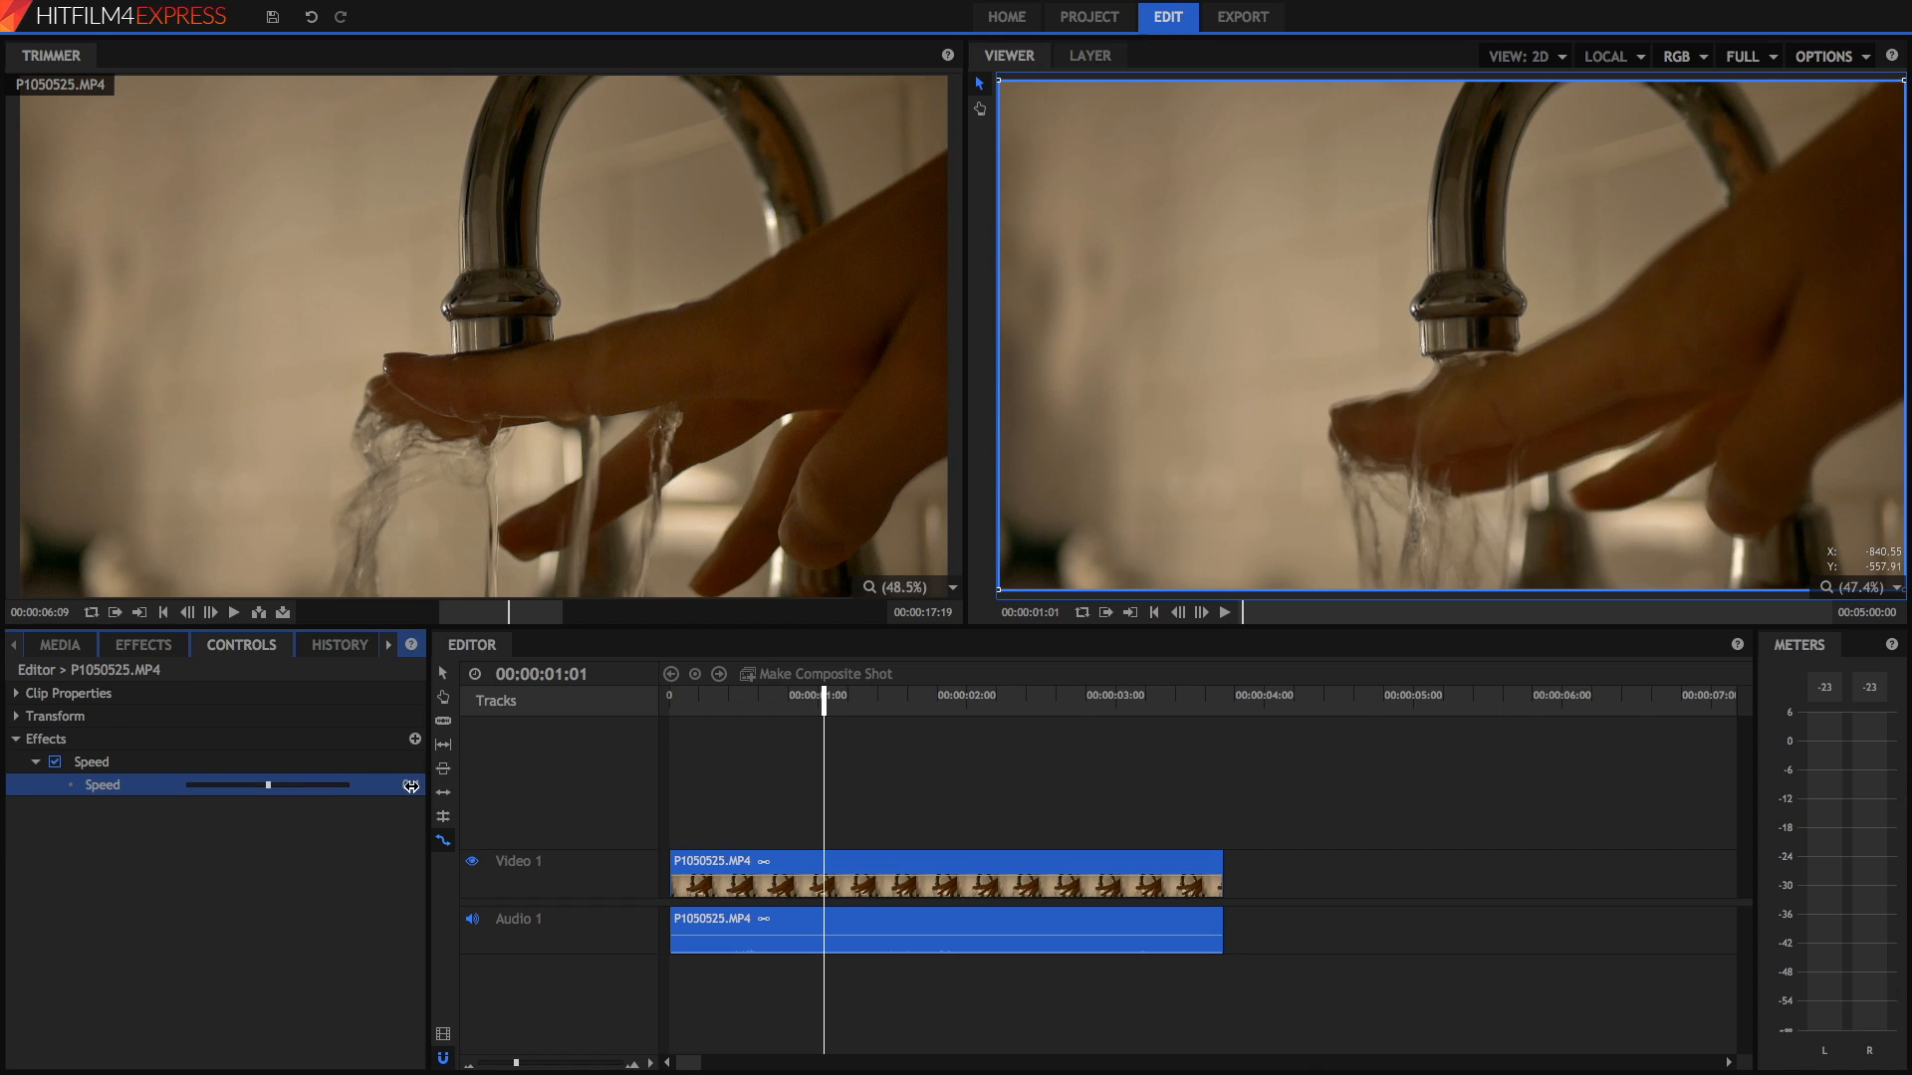
Lower the clip's Speed value to 0.1 and play back the slowed clip
left_click_drag(825, 711, 670, 711)
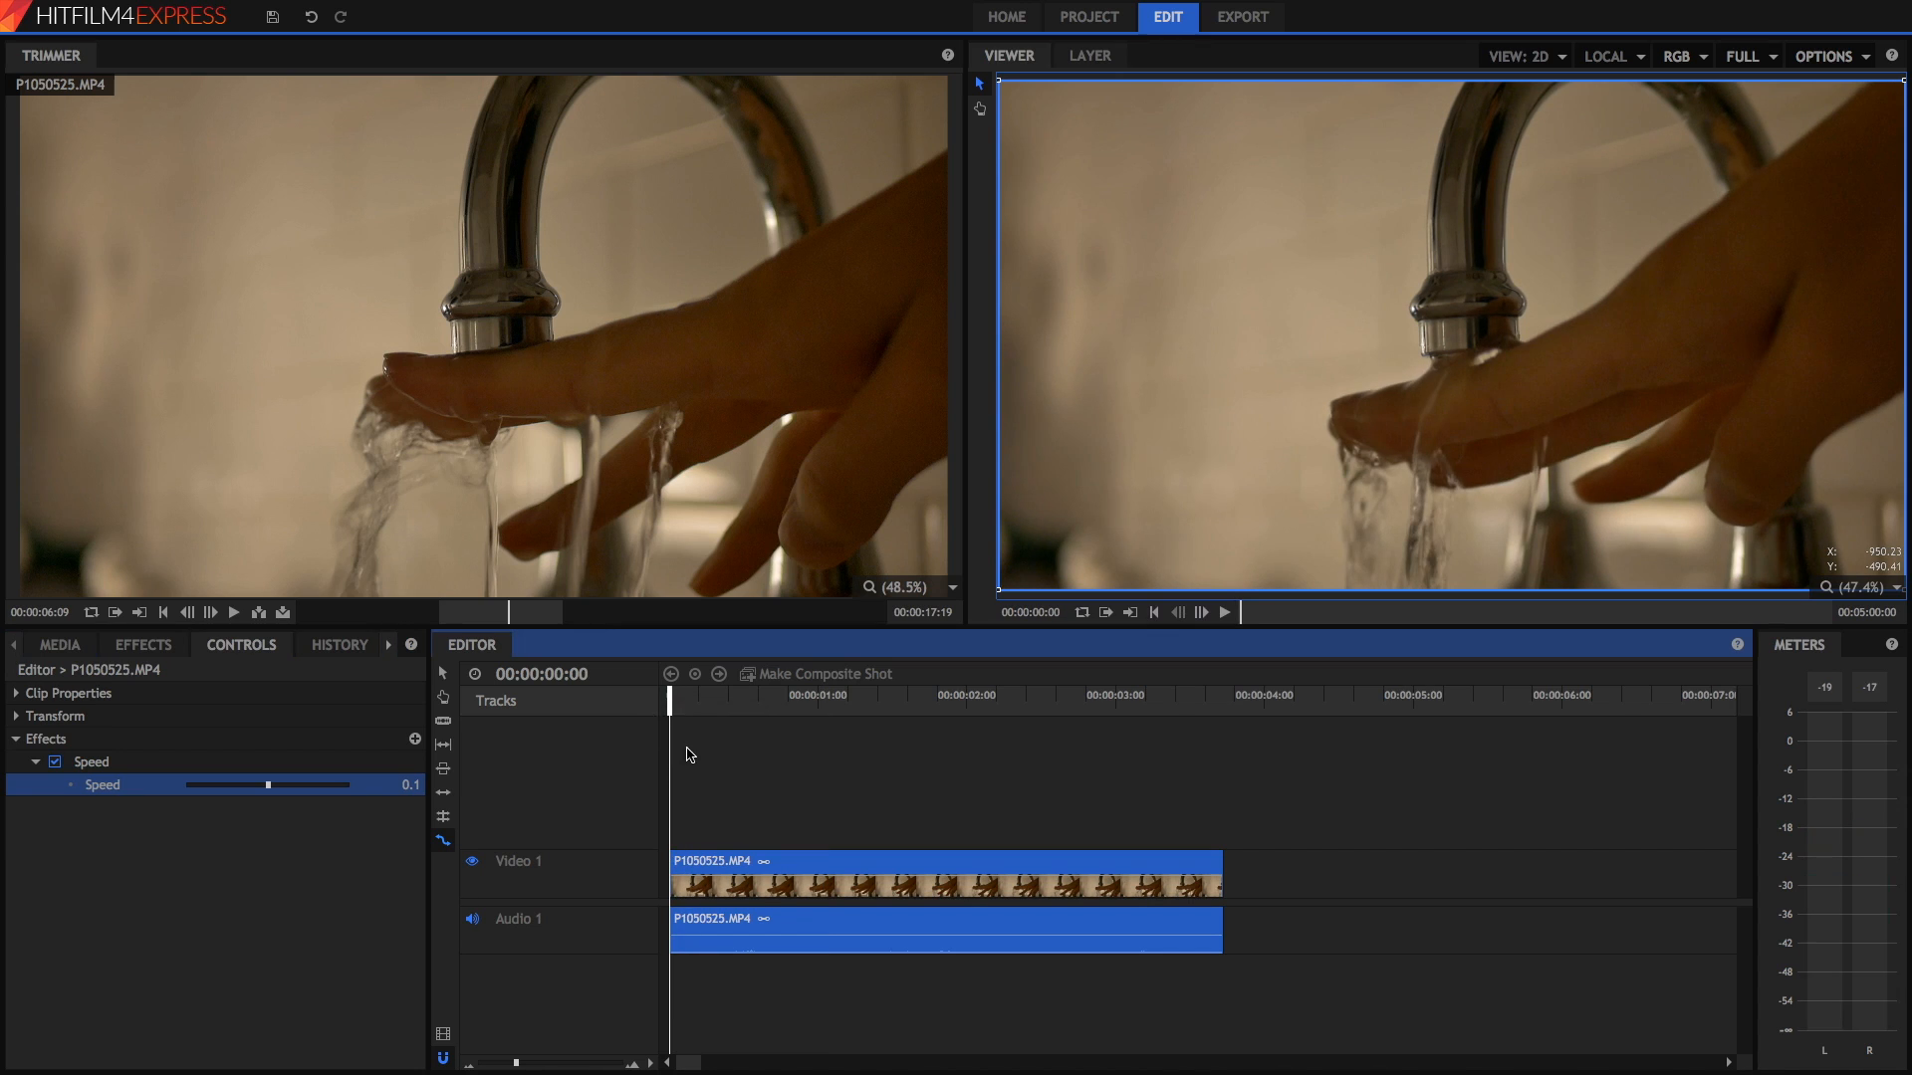
left_click(1223, 612)
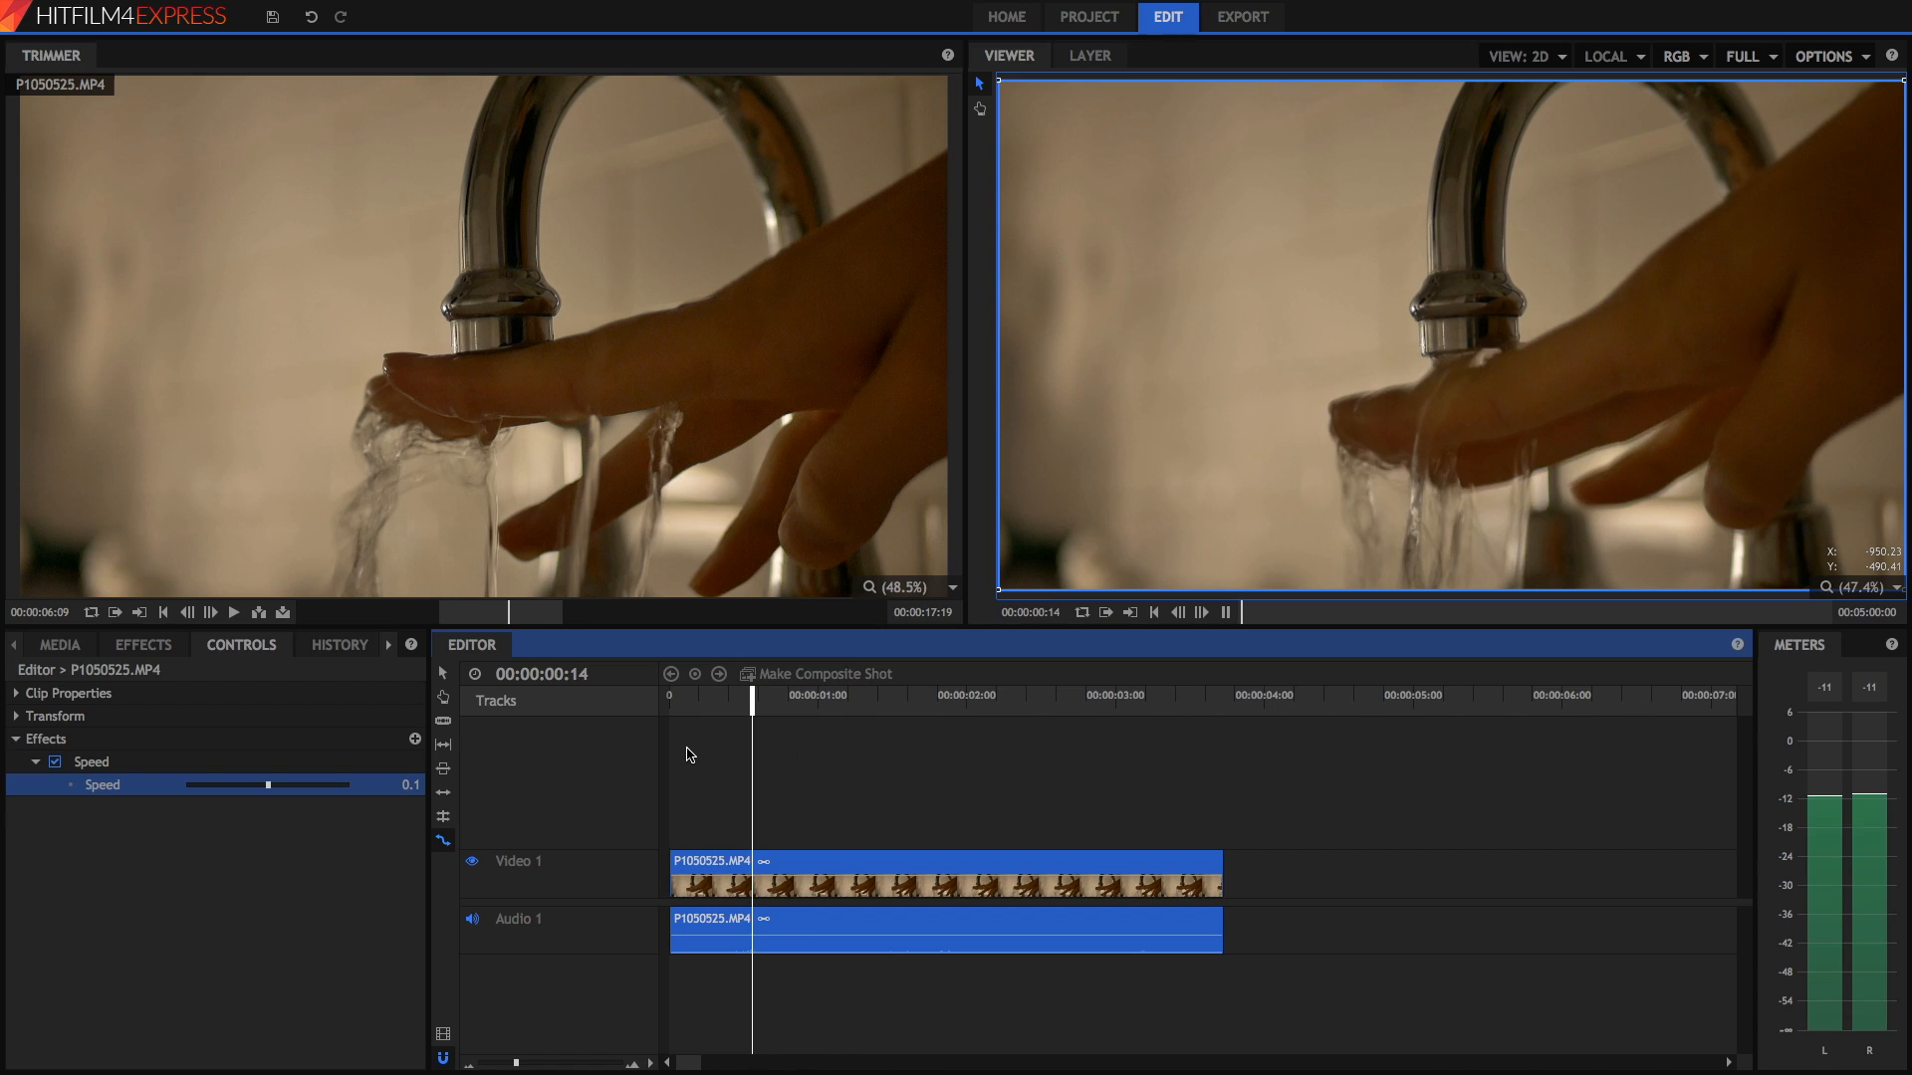